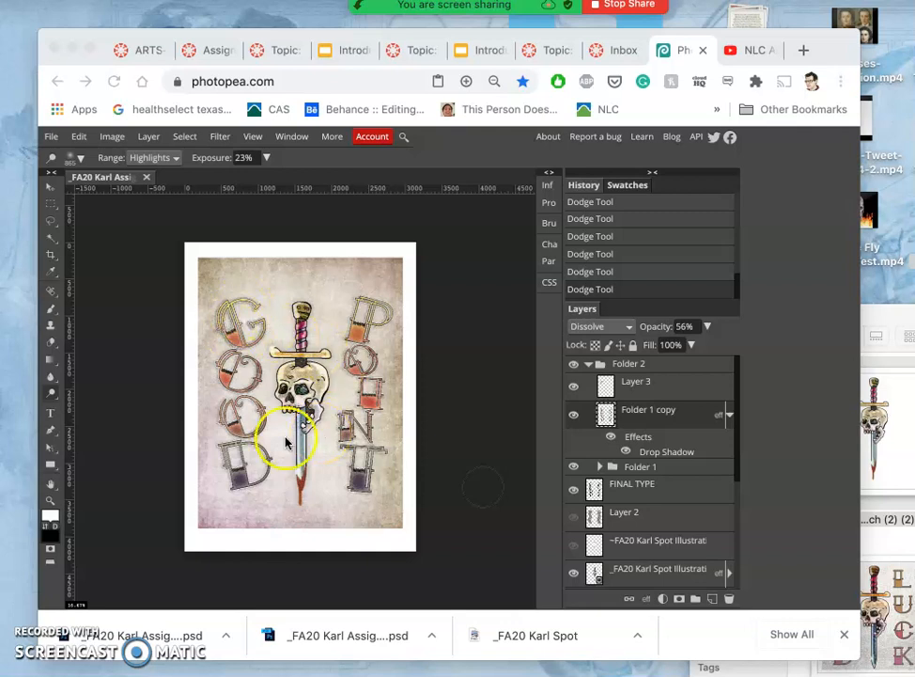
mouse_move(384, 366)
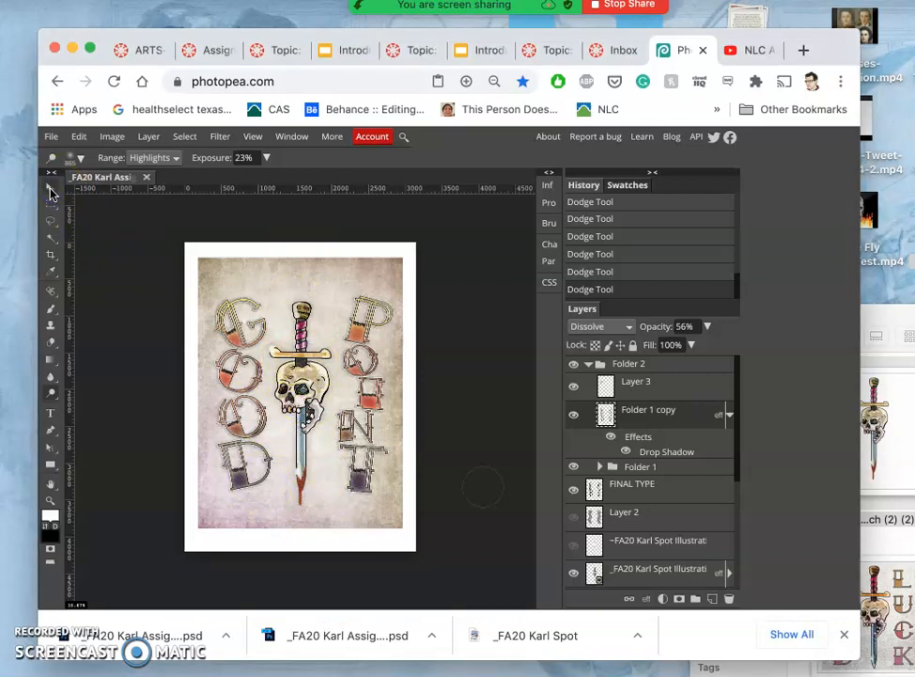
Step: Select the Move tool and make the Texture Overlay layer visible
left_click(51, 185)
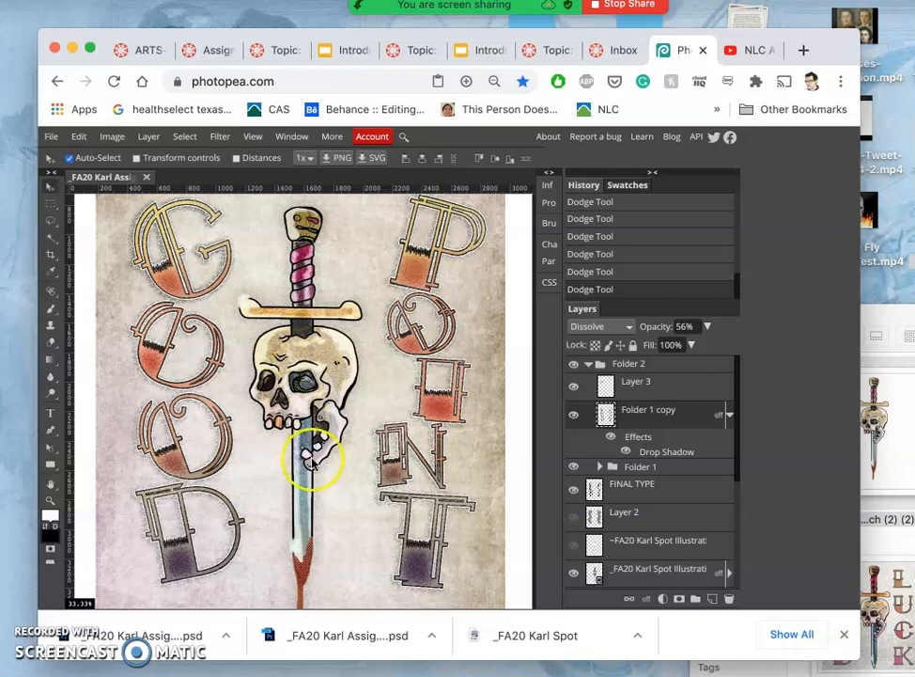
scroll("down", 3)
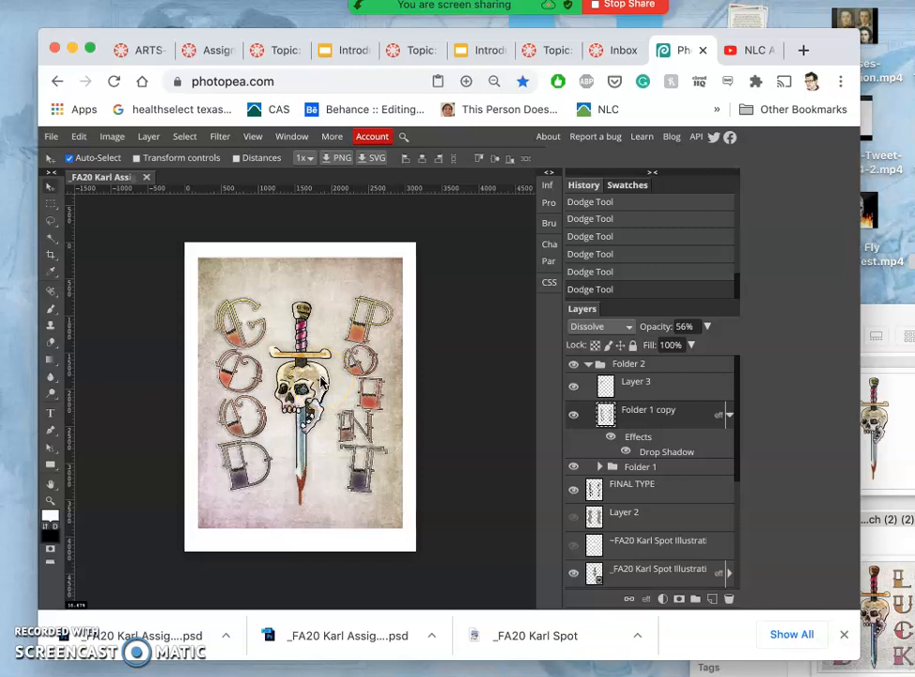
left_click(289, 423)
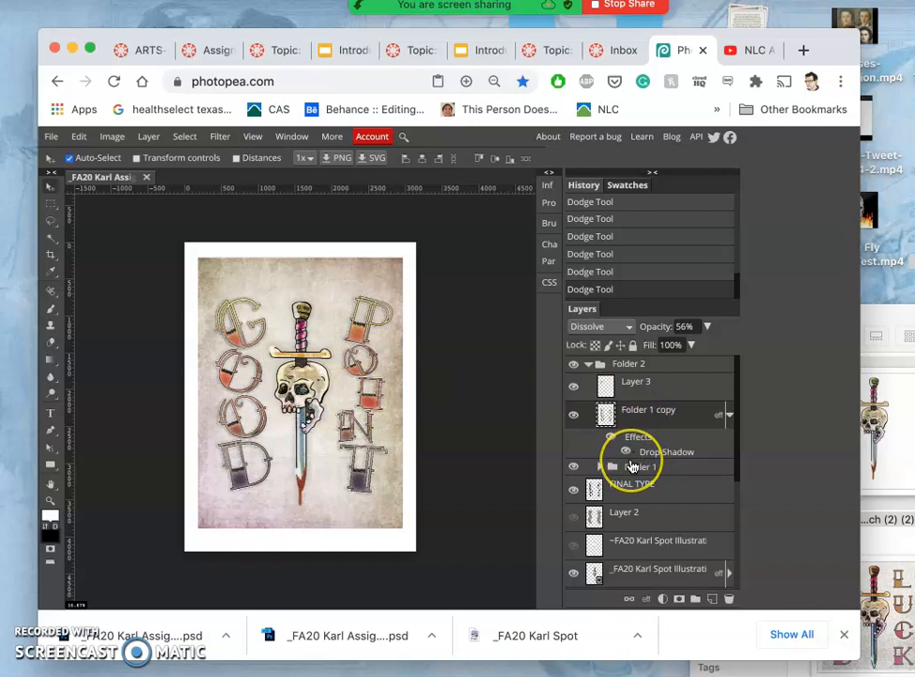
scroll("down", 3)
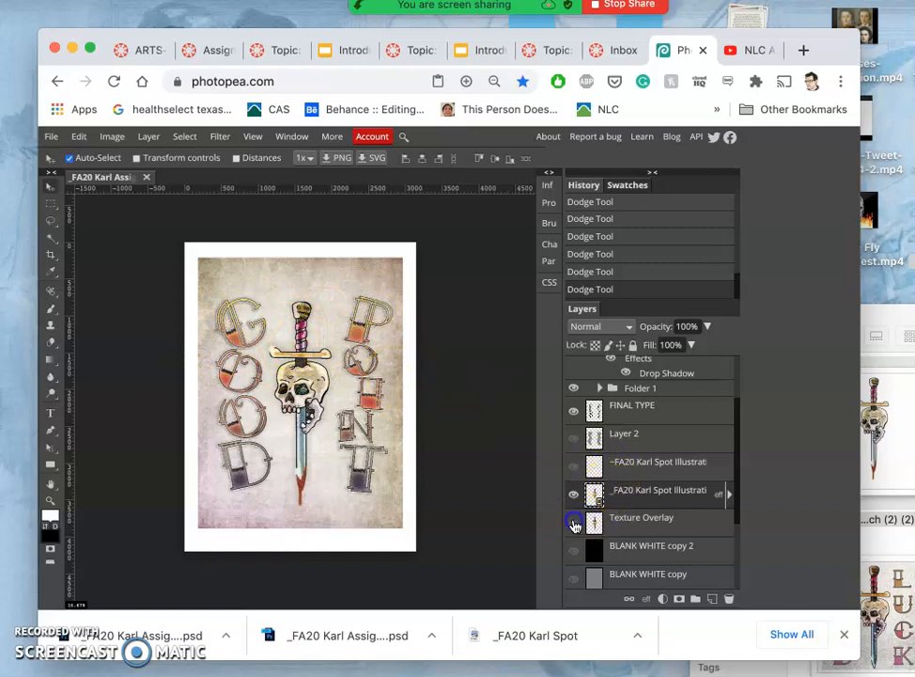
left_click(574, 517)
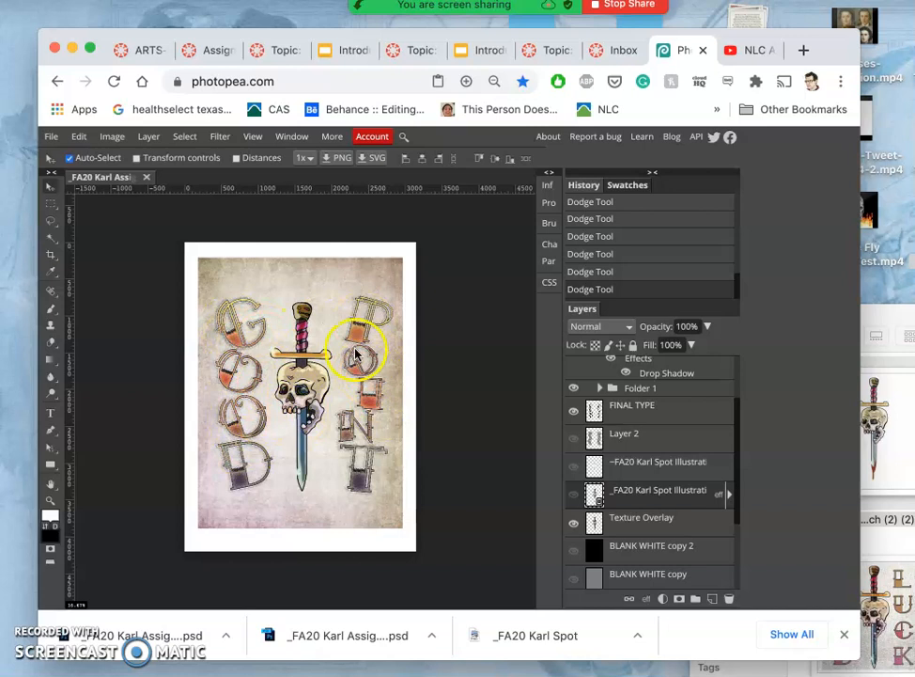
mouse_move(355, 409)
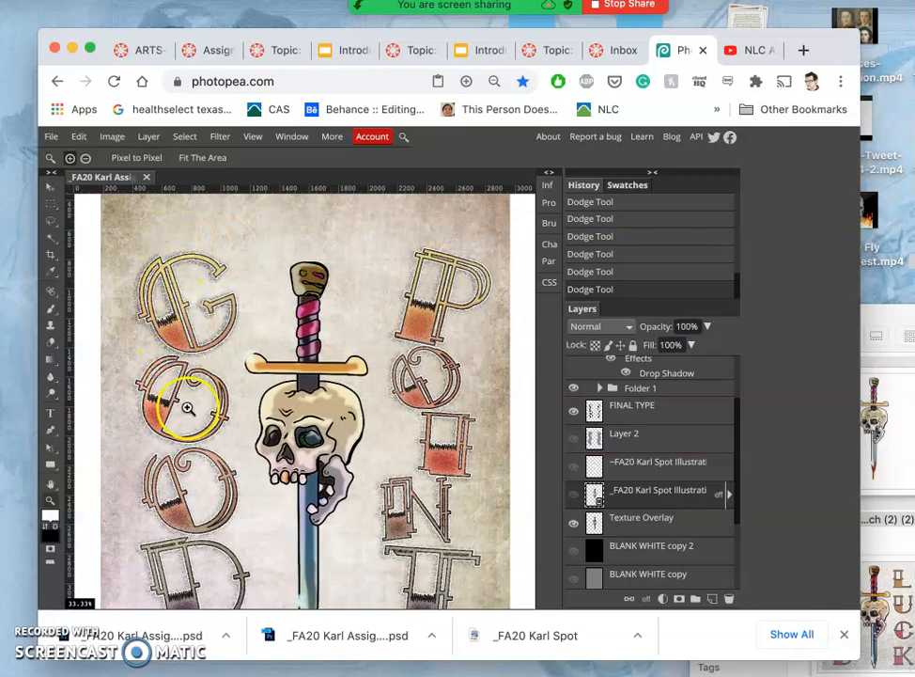
Step: Compare the poster with and without texture, then duplicate the skull-and-dagger illustration layer
scroll("down", 3)
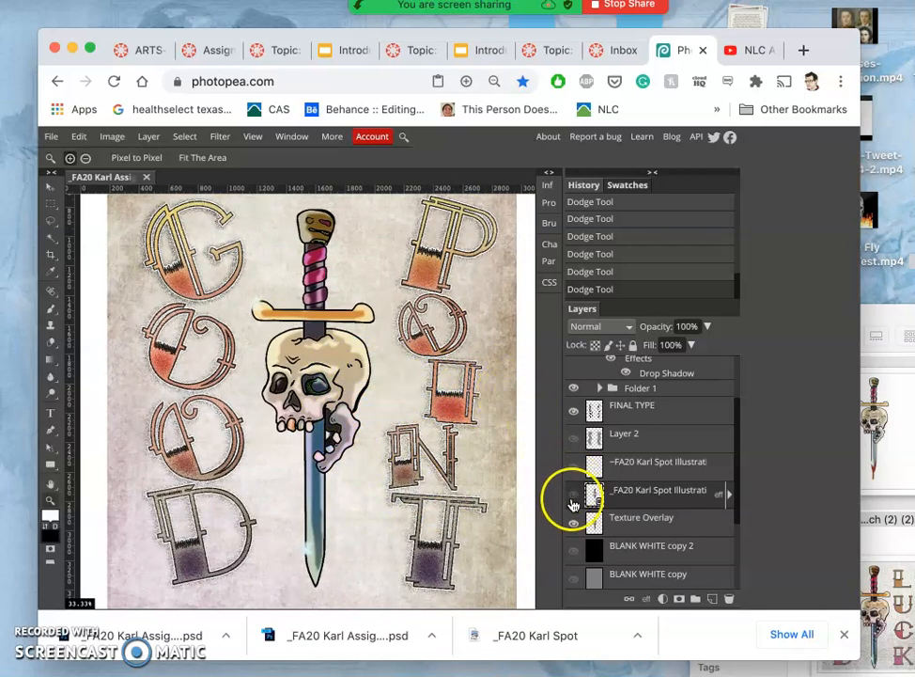
left_click(574, 491)
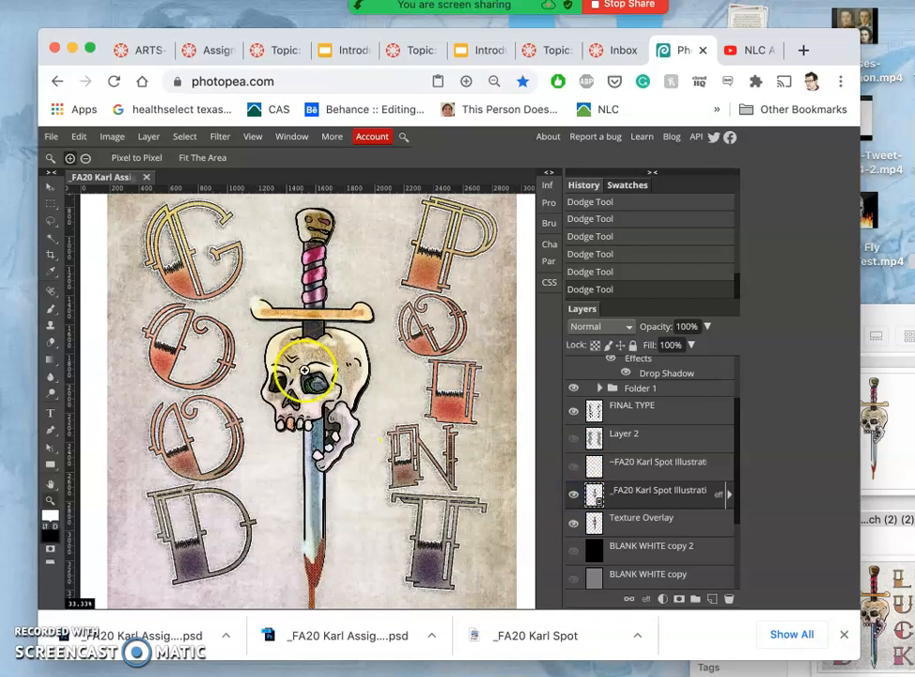
left_click(574, 517)
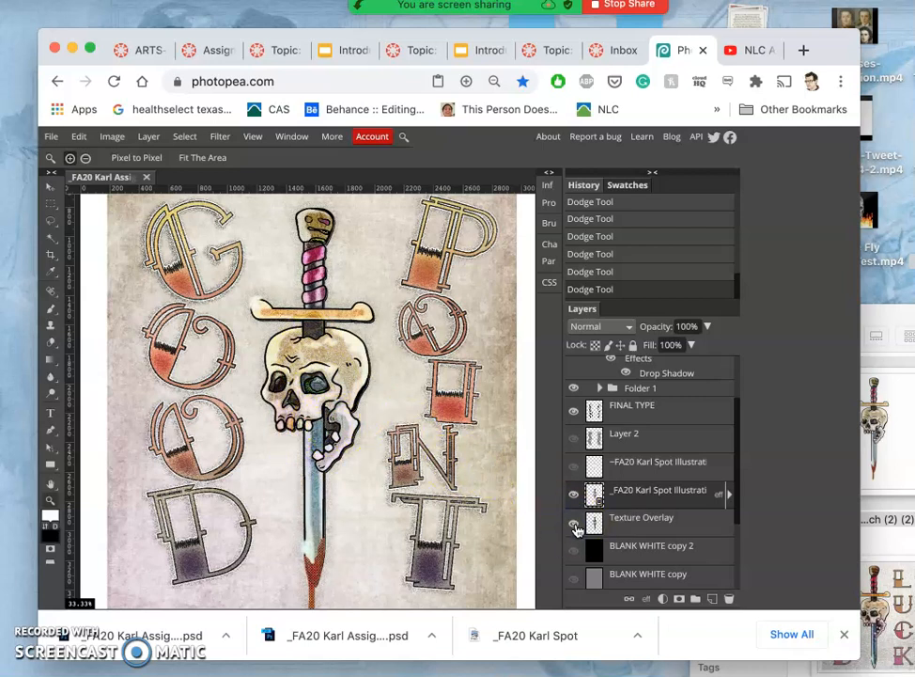
left_click(575, 524)
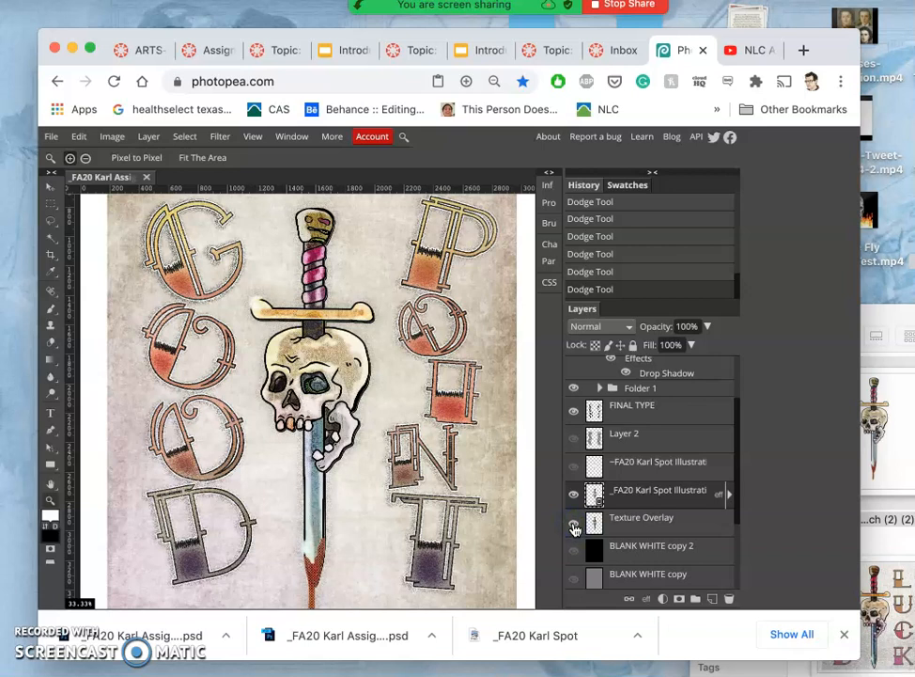
left_click(573, 525)
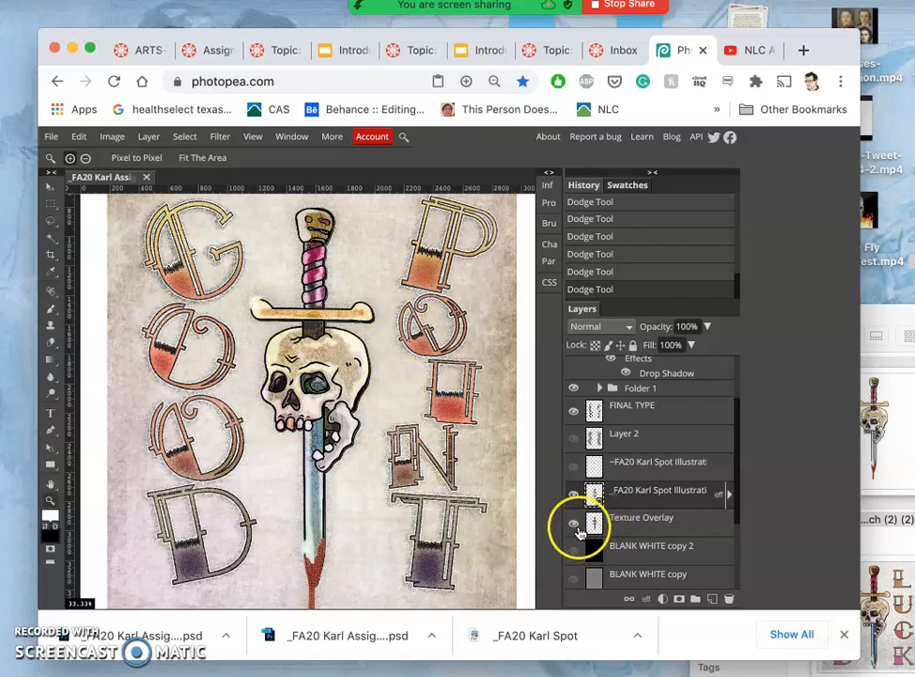
left_click(574, 523)
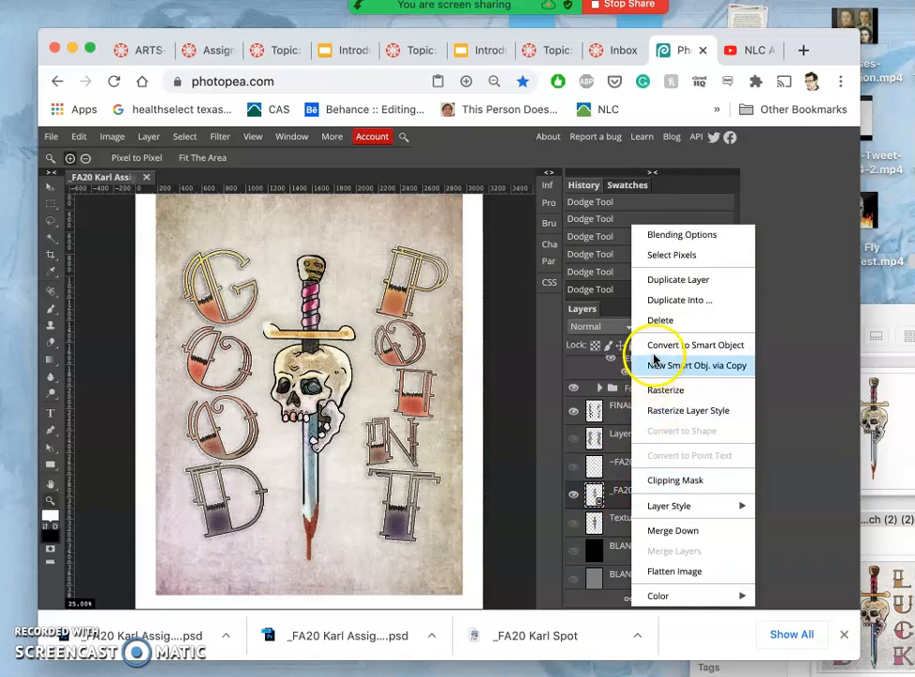
mouse_move(678, 279)
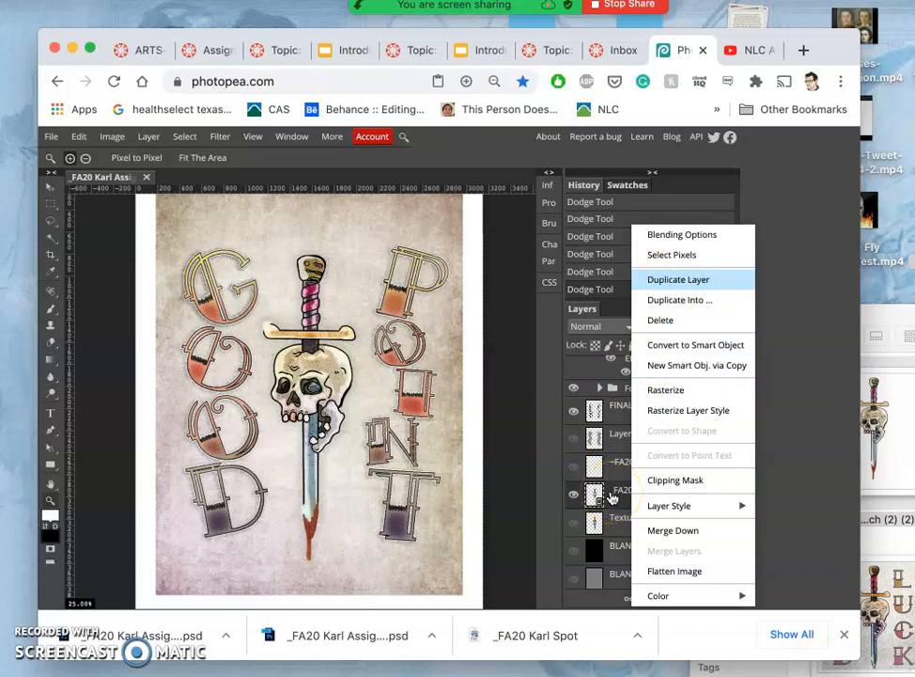
left_click(678, 279)
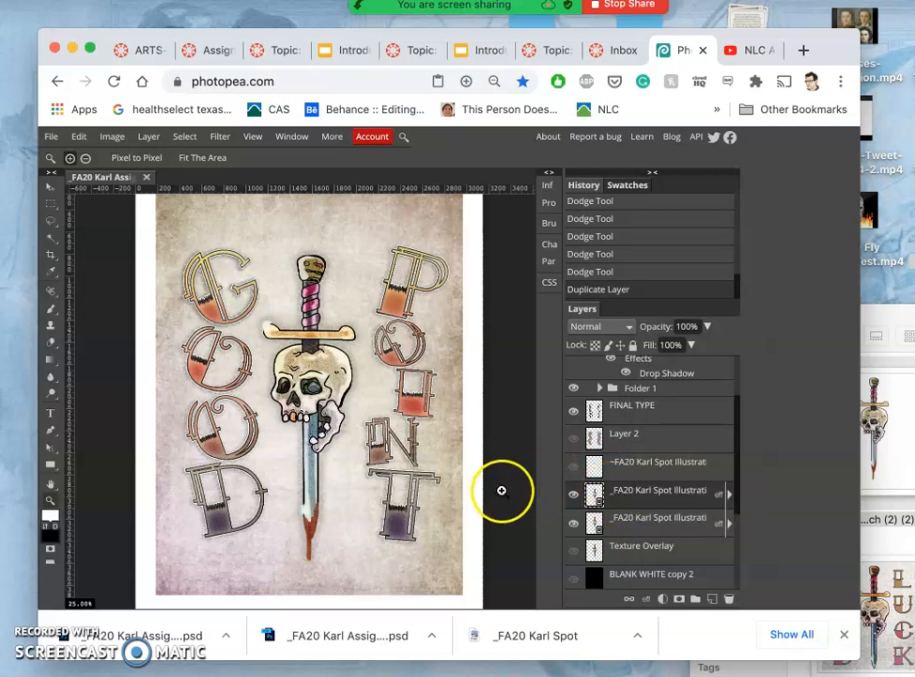
mouse_move(471, 453)
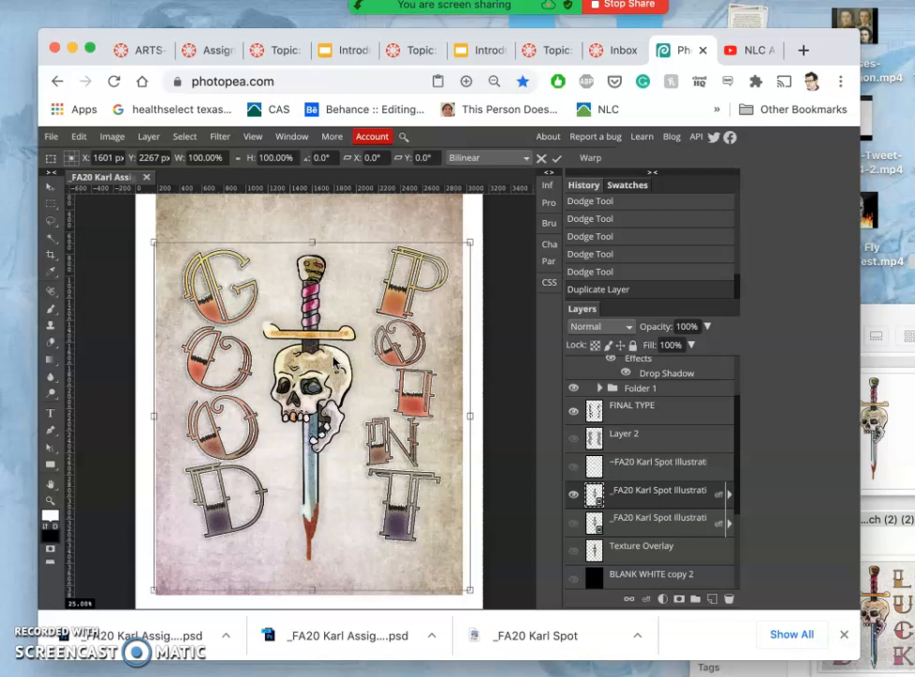
mouse_move(470, 242)
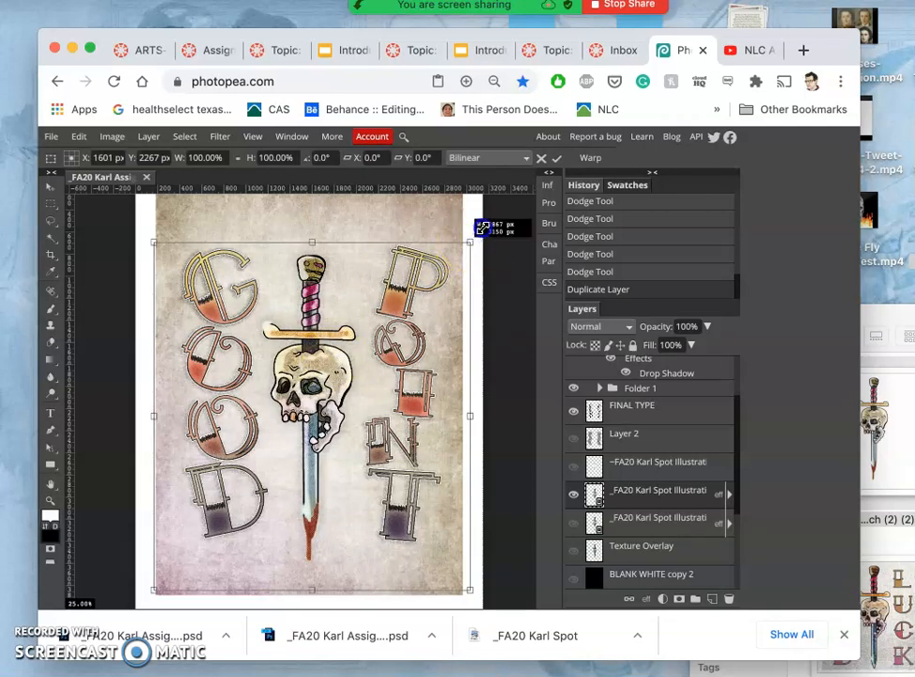
mouse_move(493, 223)
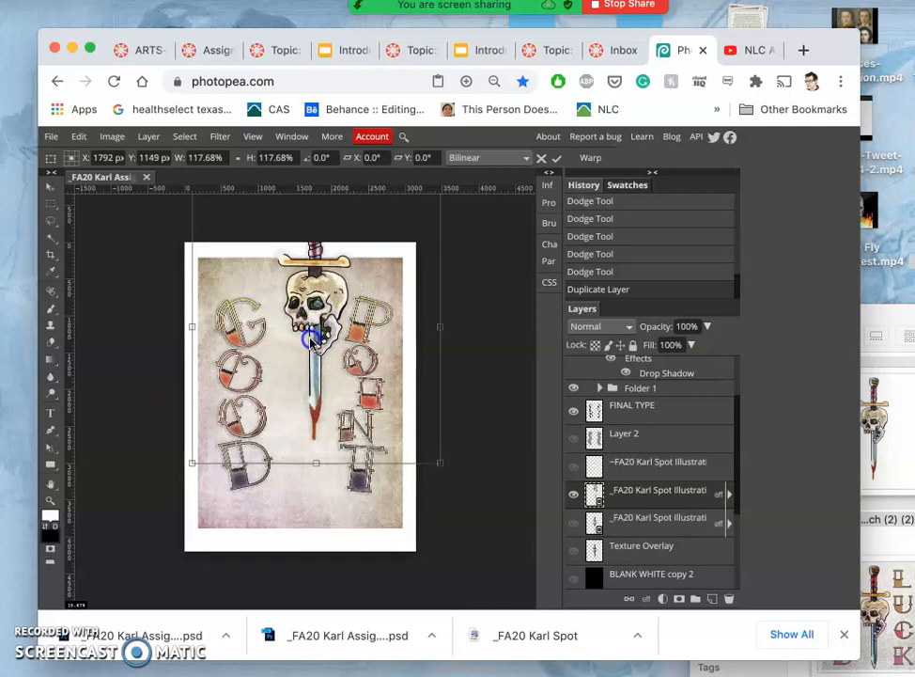
Step: Drag the enlarged illustration down to sit near the poster centre
left_click_drag(310, 339, 311, 366)
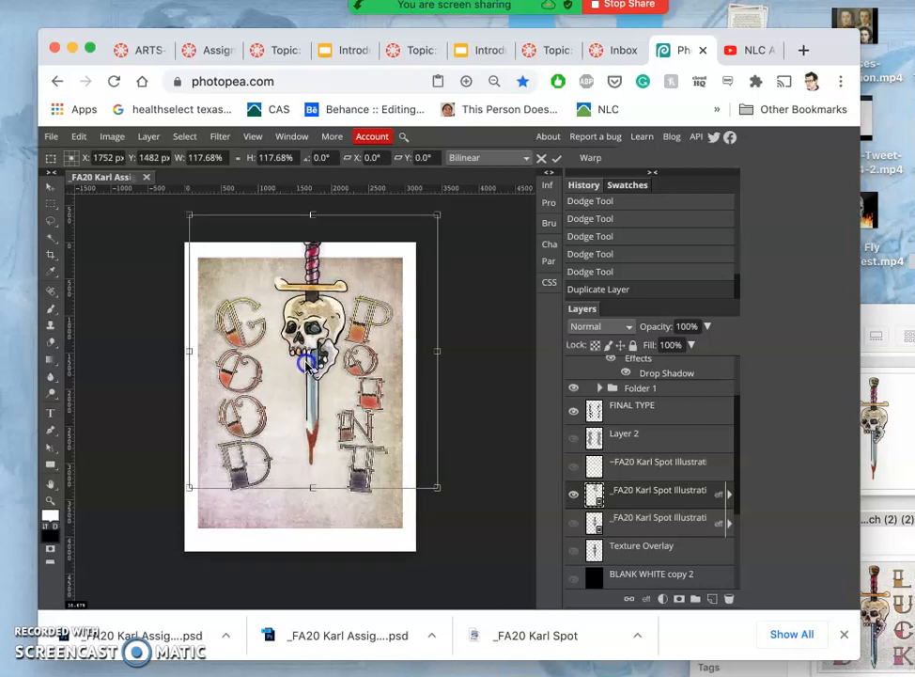
left_click_drag(311, 362, 310, 374)
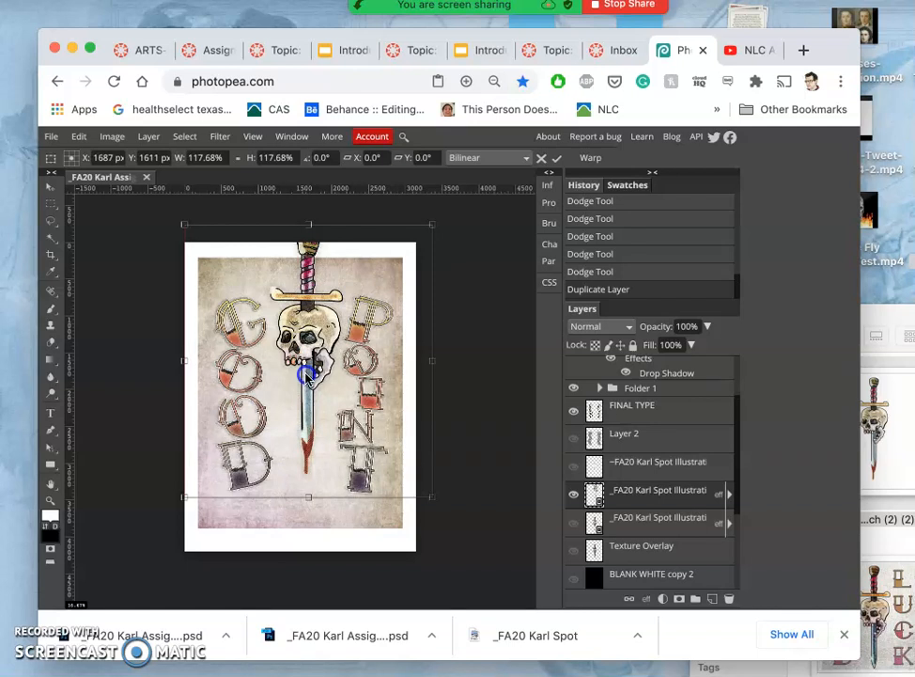
left_click_drag(309, 366, 308, 386)
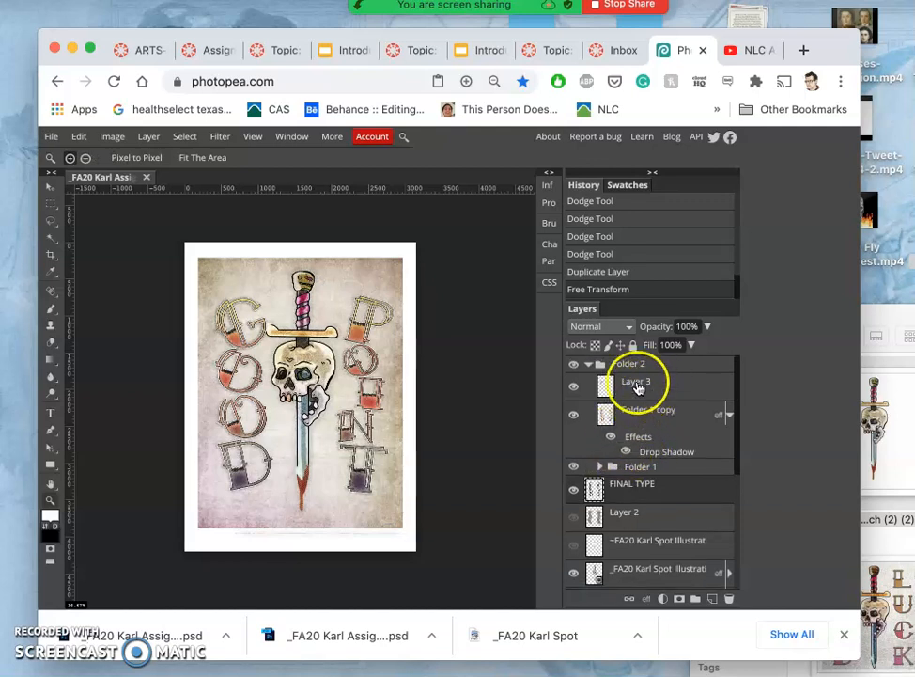
Step: Select Layer 3 inside Folder 2 and scroll down the Layers panel
left_click(629, 364)
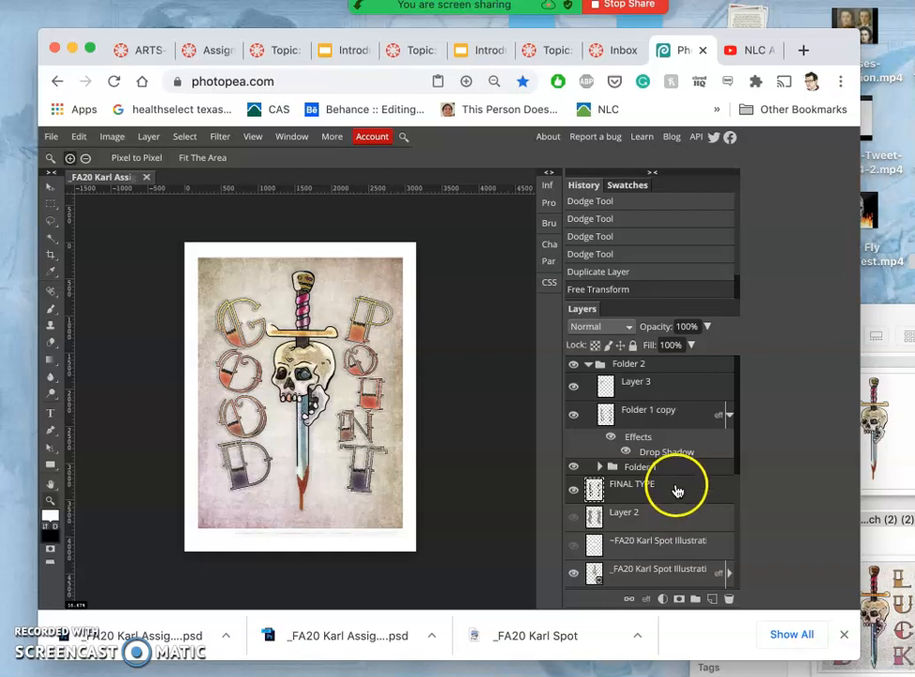
mouse_move(658, 390)
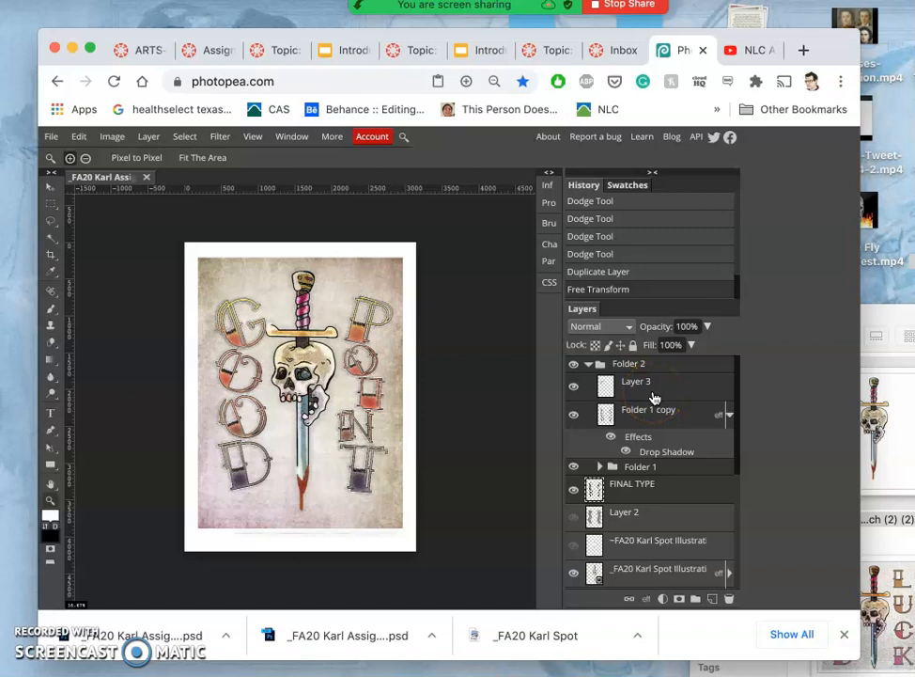
mouse_move(667, 390)
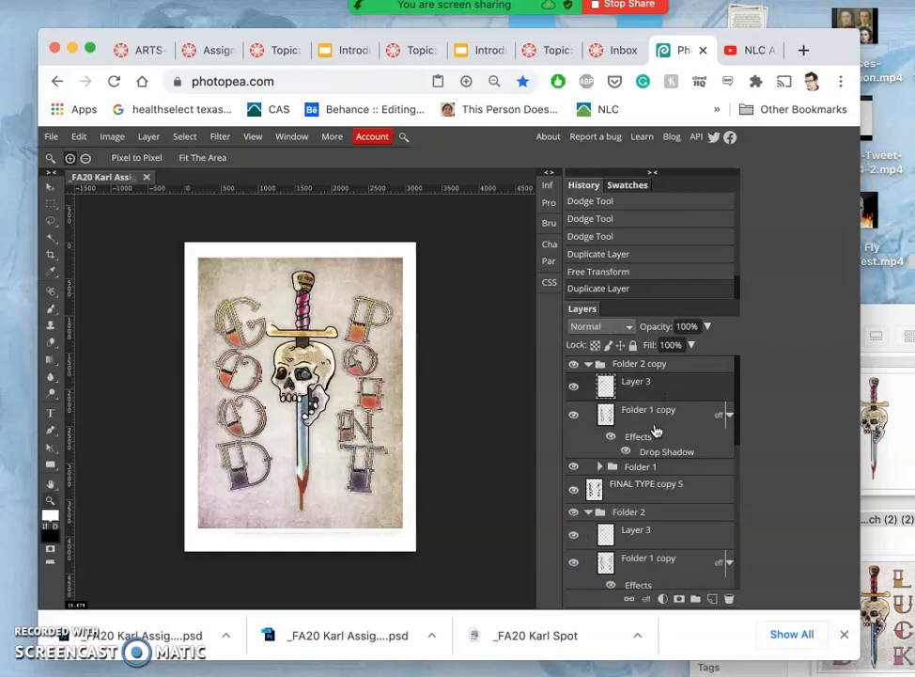
scroll("down", 3)
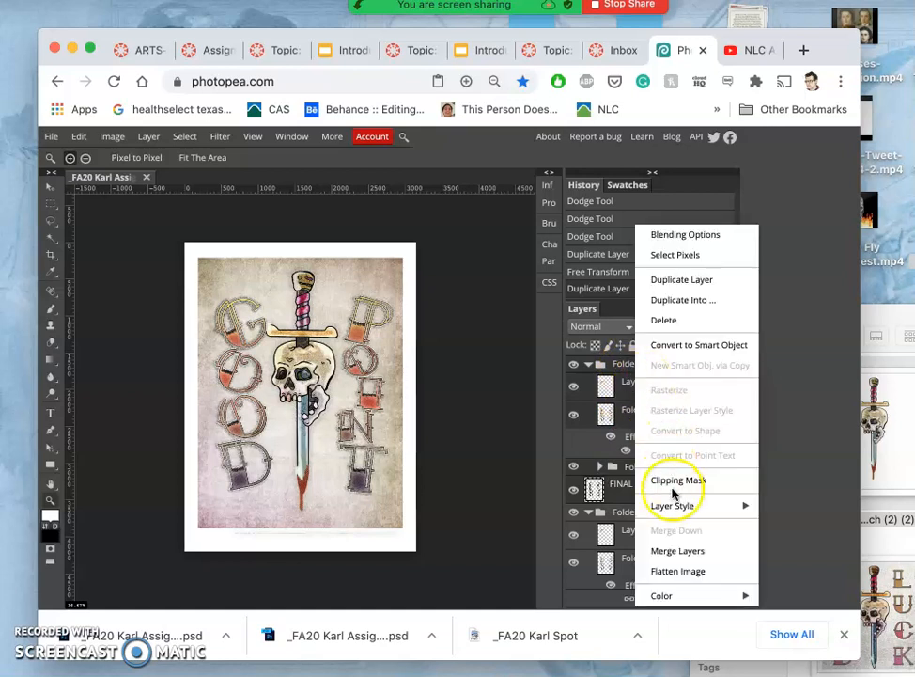
mouse_move(677, 550)
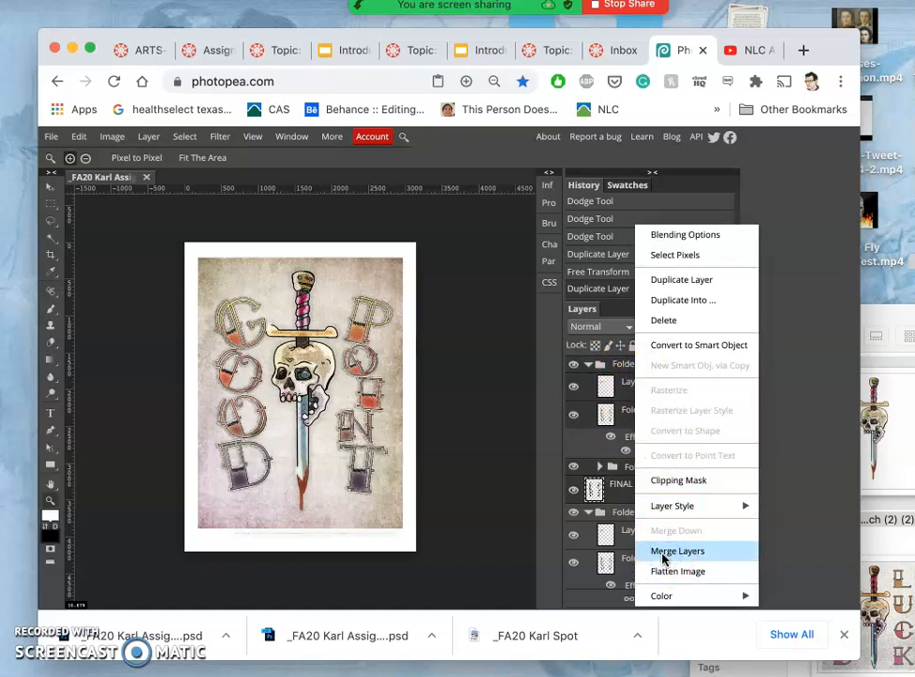
Step: Merge Folder 2 copy into one layer, then hide and collapse Folder 2 and hide FINAL TYPE
left_click(678, 550)
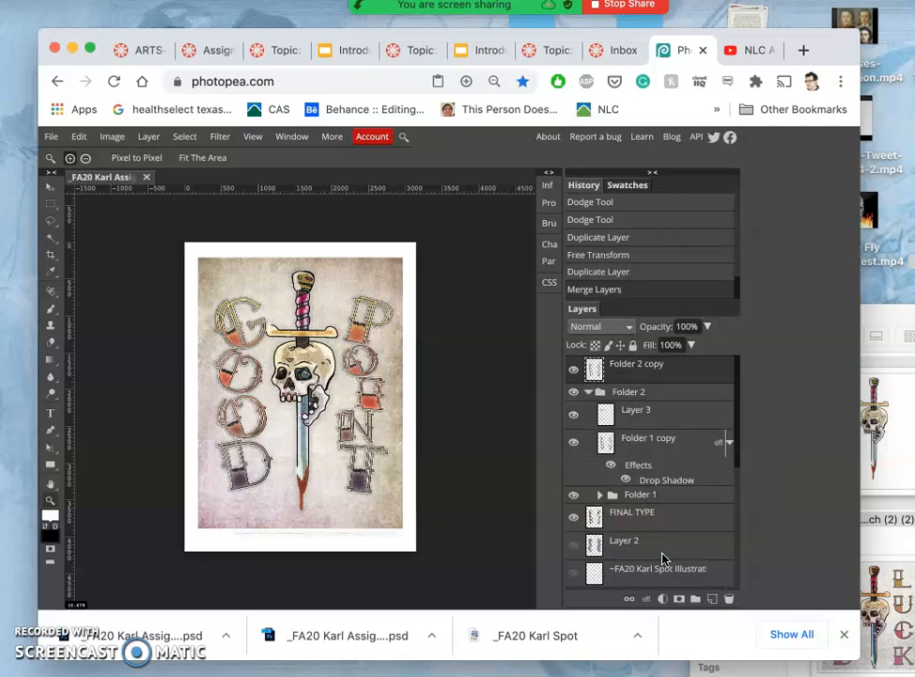
left_click(574, 392)
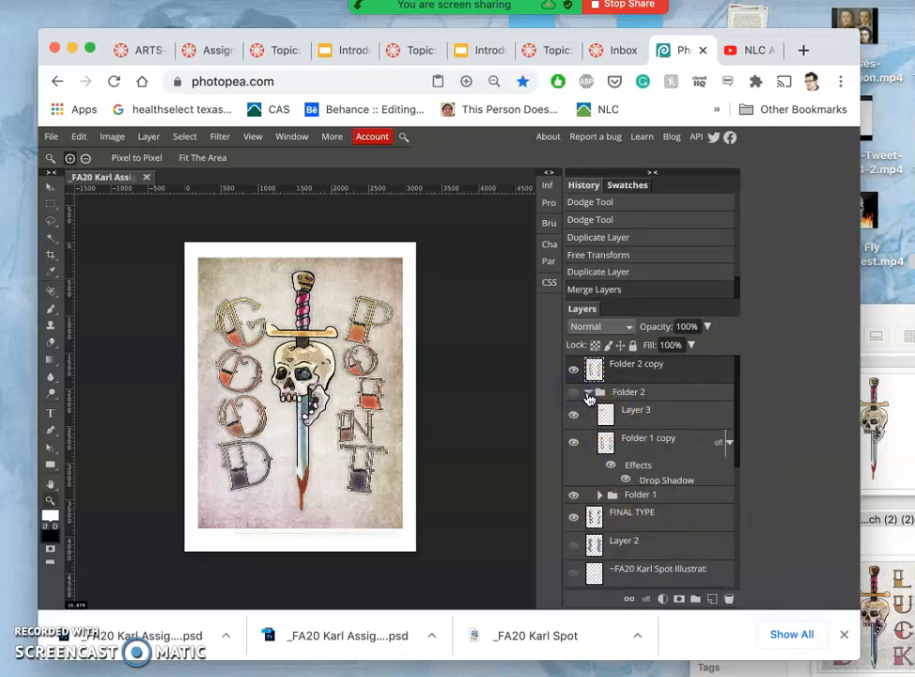
left_click(589, 391)
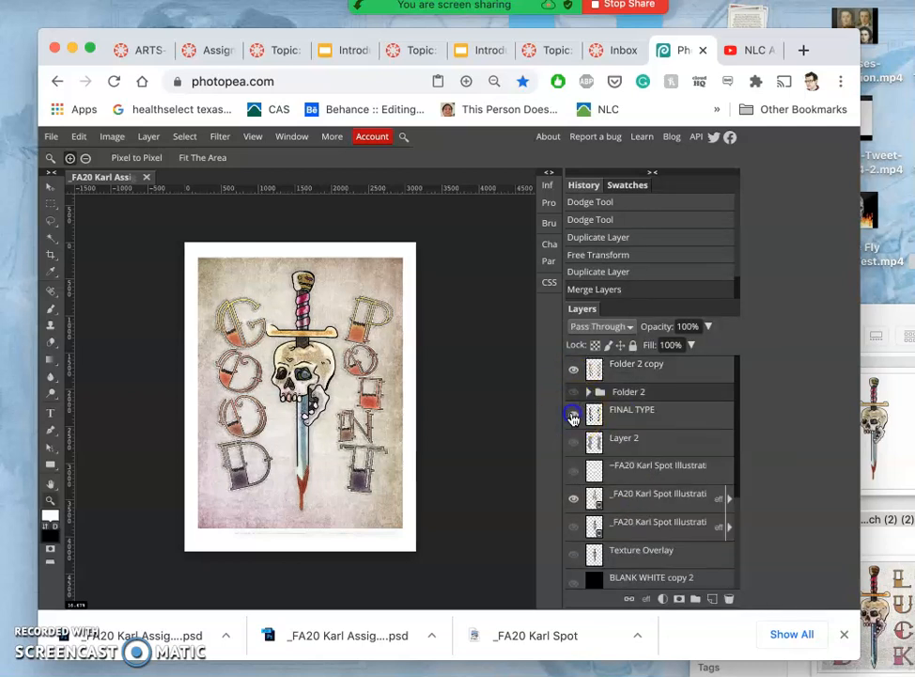
left_click(573, 408)
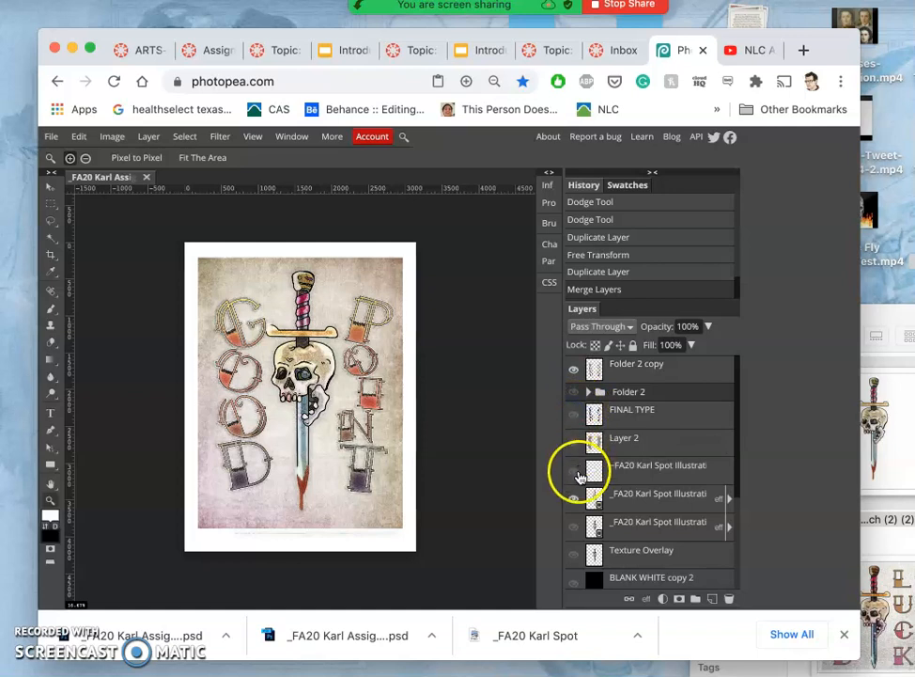
Step: Toggle the merged lettering off and on to compare, then select the Move tool
left_click(573, 366)
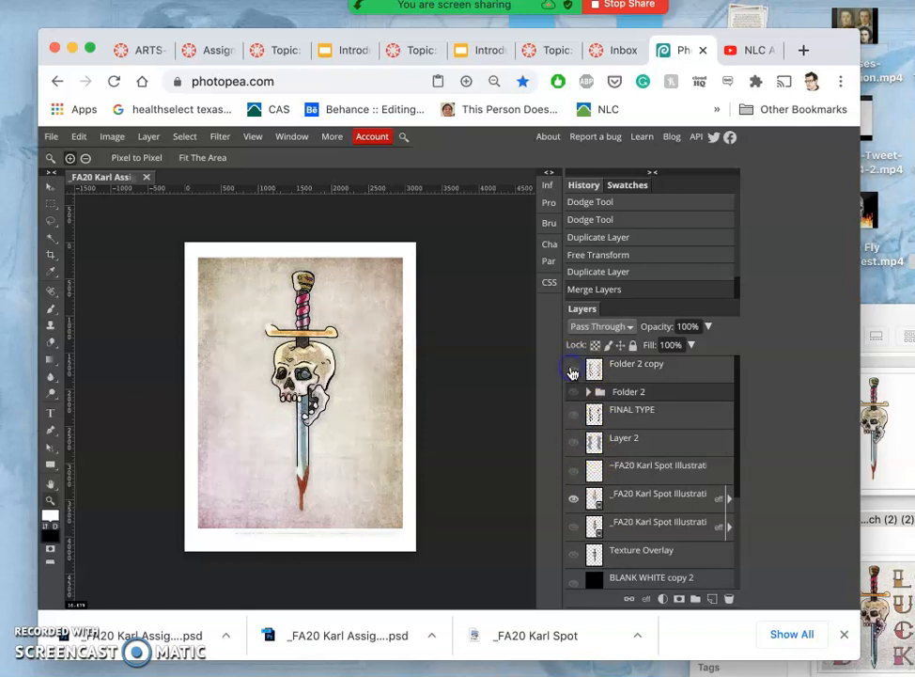
left_click(573, 367)
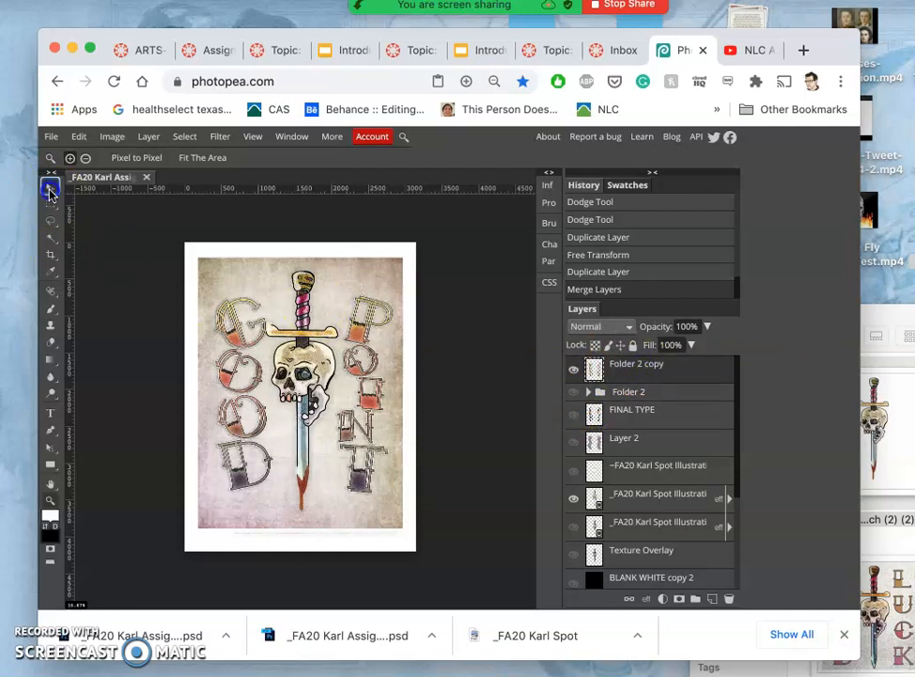
left_click(51, 188)
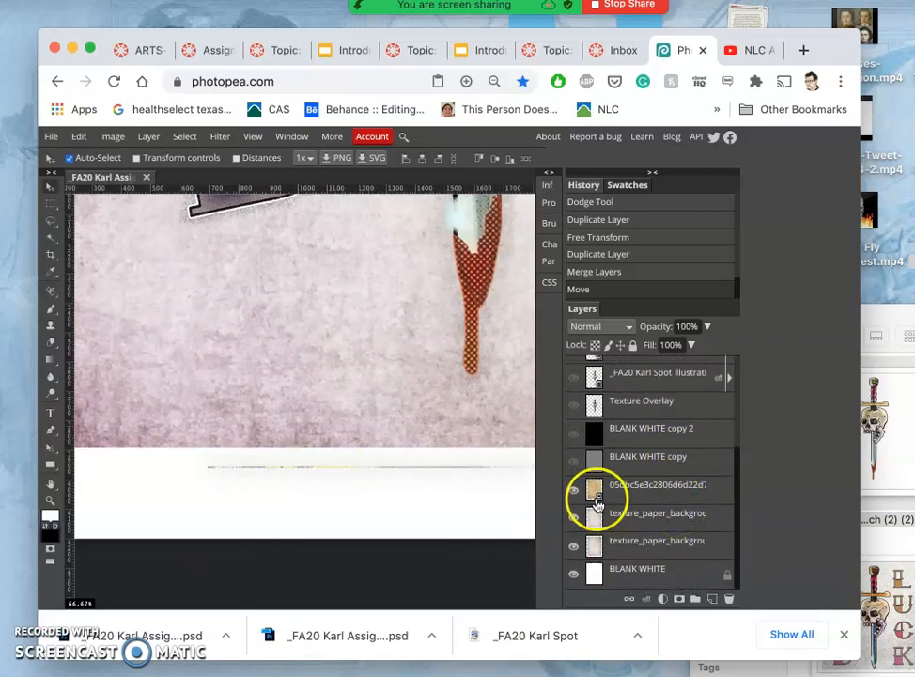
Step: Toggle the paper texture layer's visibility and shift the texture slightly downward
left_click(573, 496)
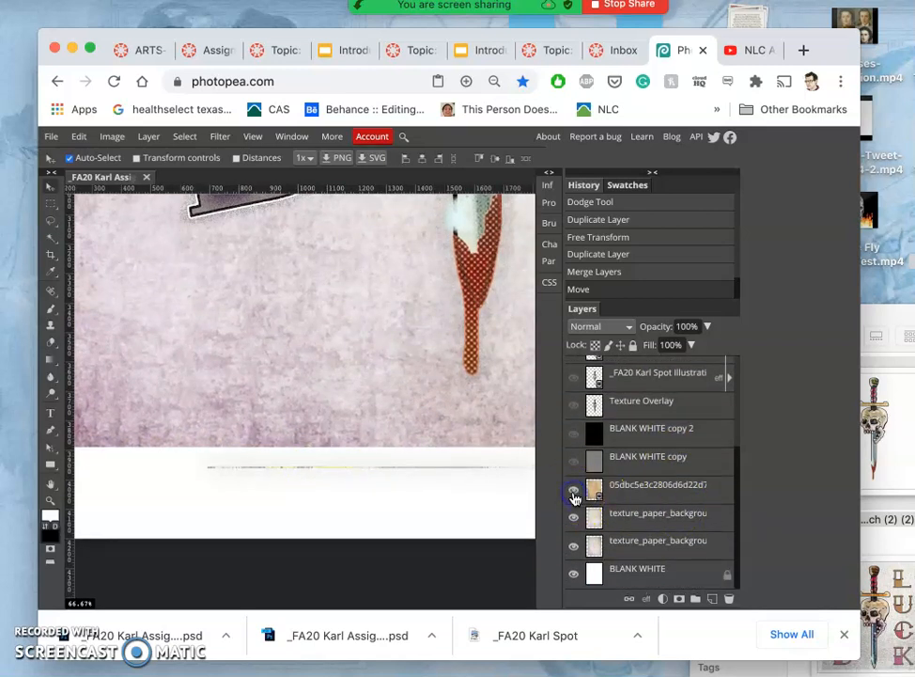
left_click(574, 546)
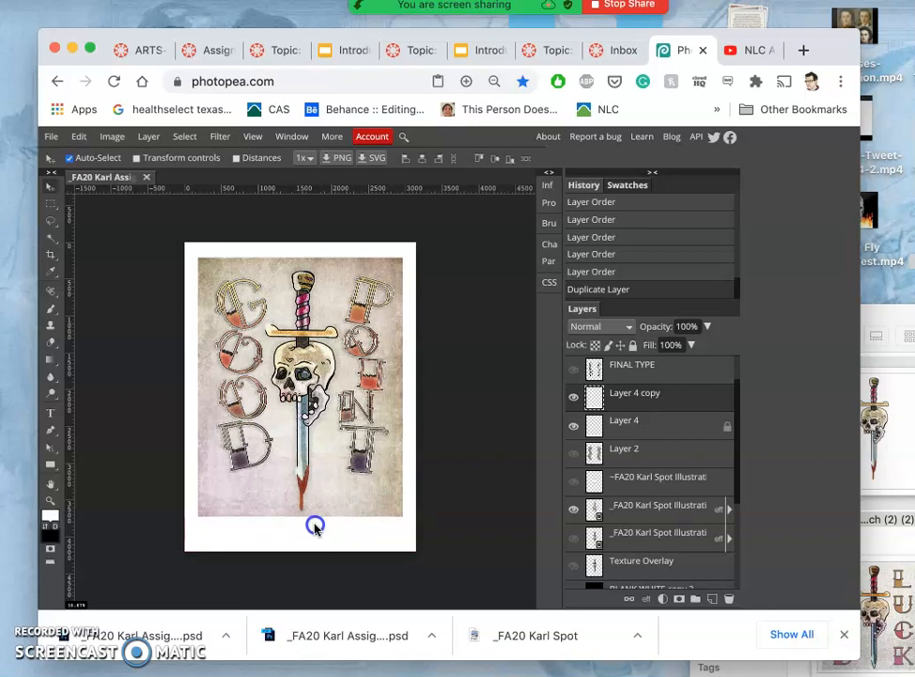
mouse_move(315, 525)
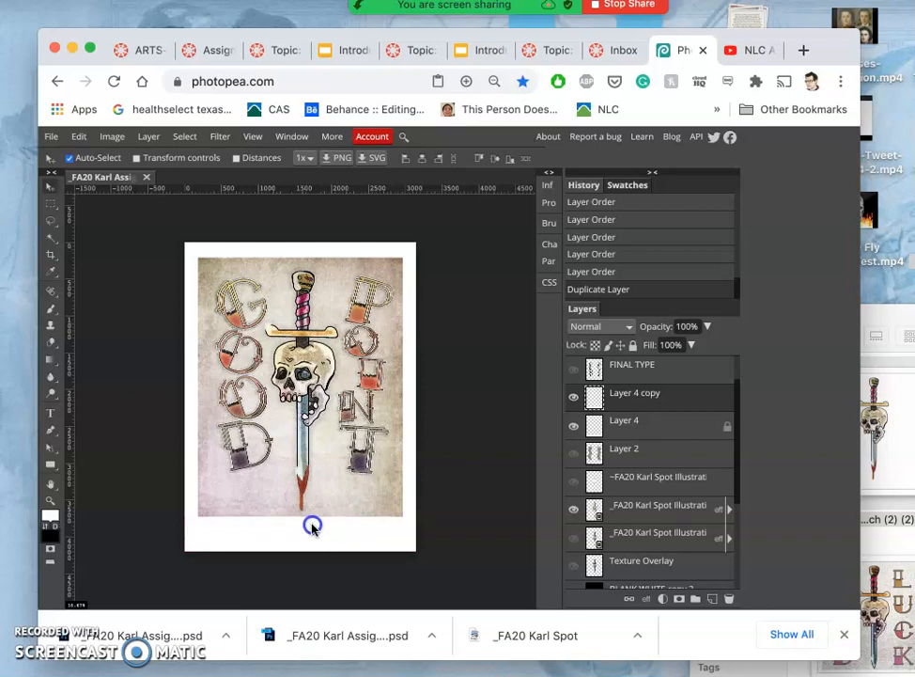
left_click(313, 525)
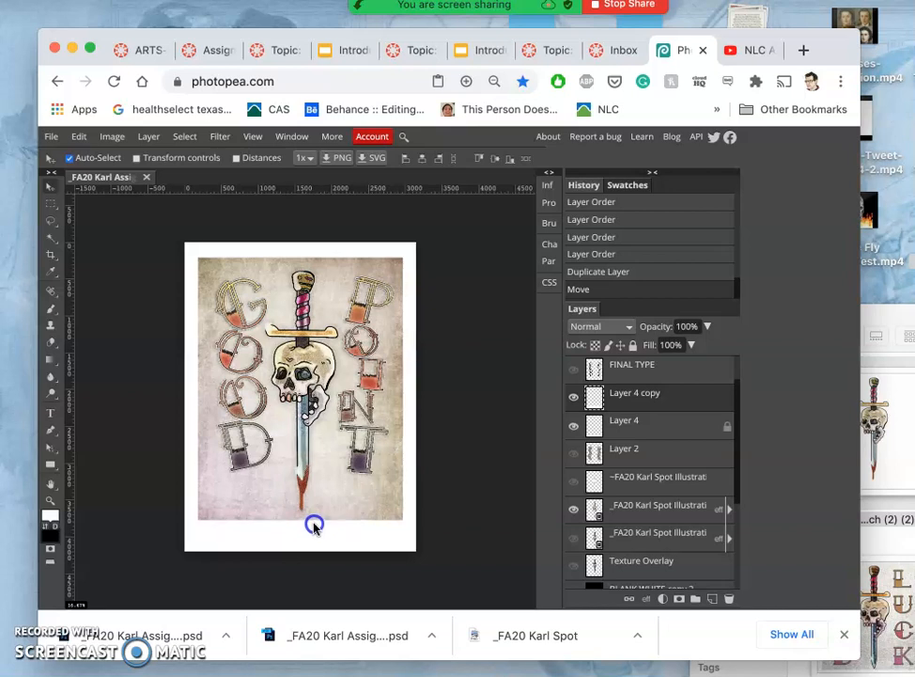
mouse_move(110, 329)
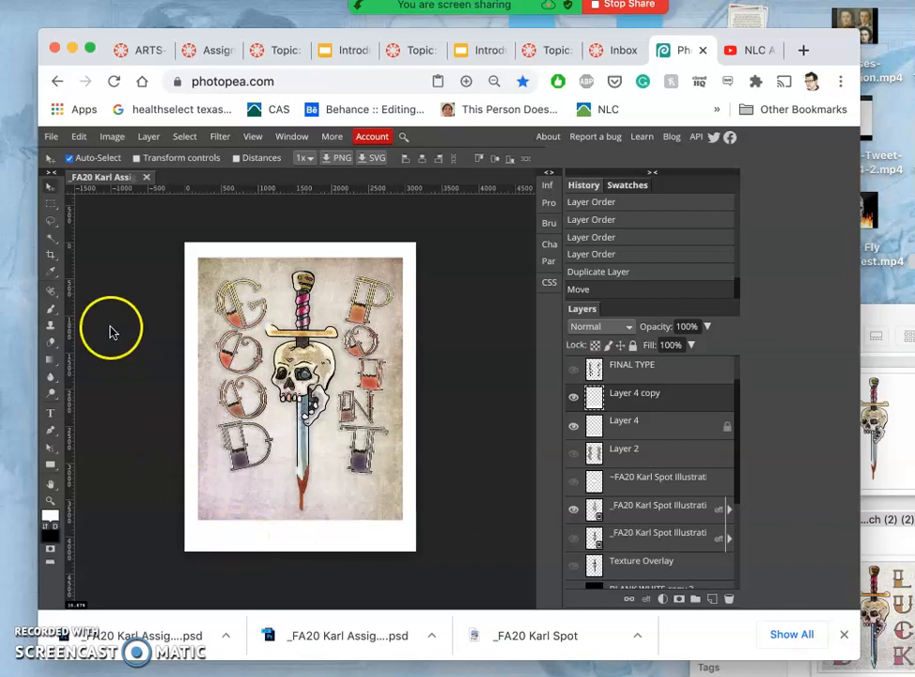
Step: Select the Crop tool and outline a crop box around the poster
left_click(51, 255)
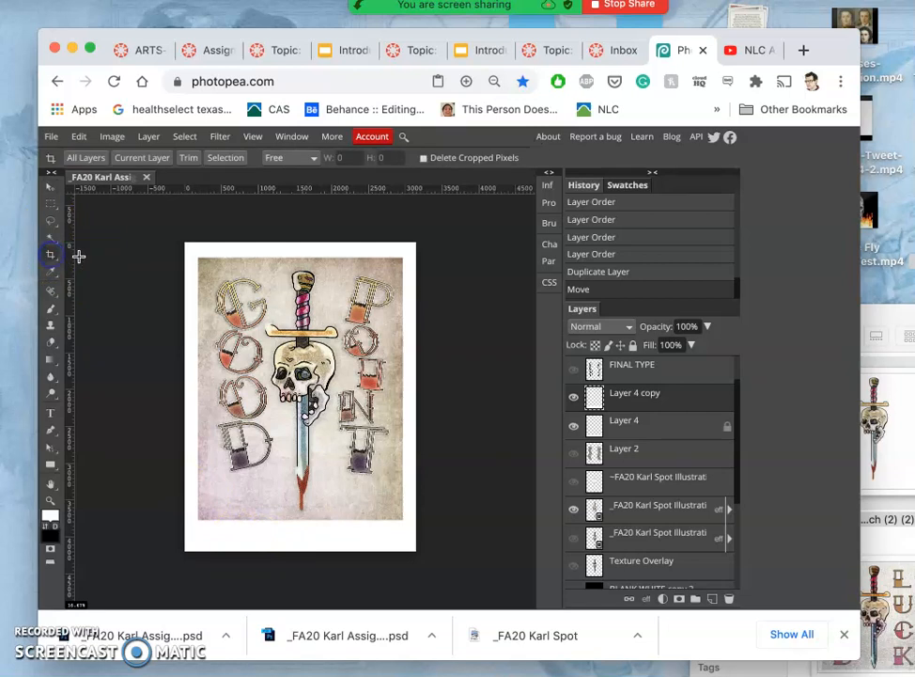
left_click(51, 205)
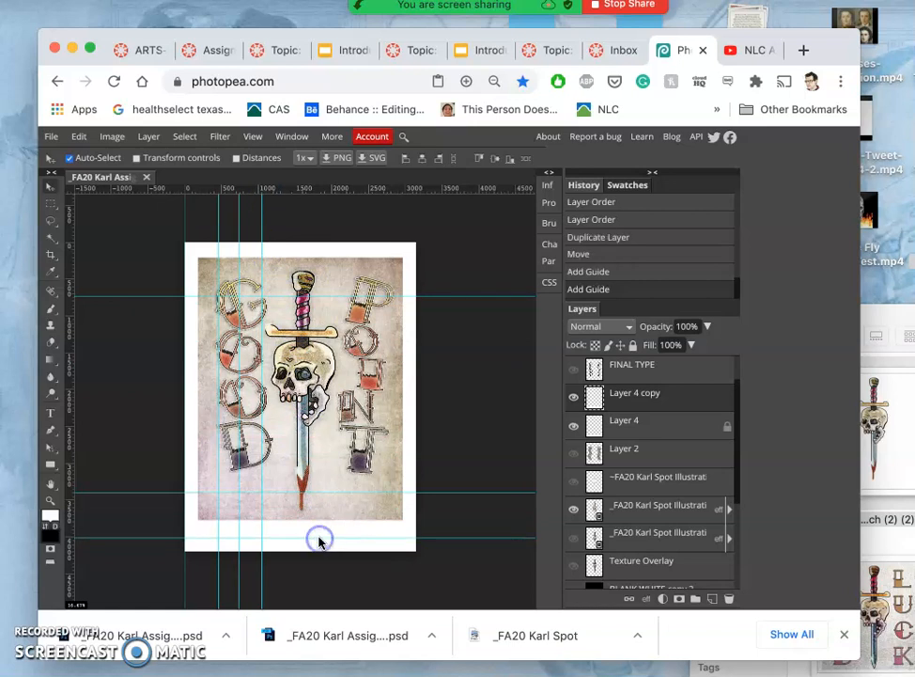
left_click(51, 258)
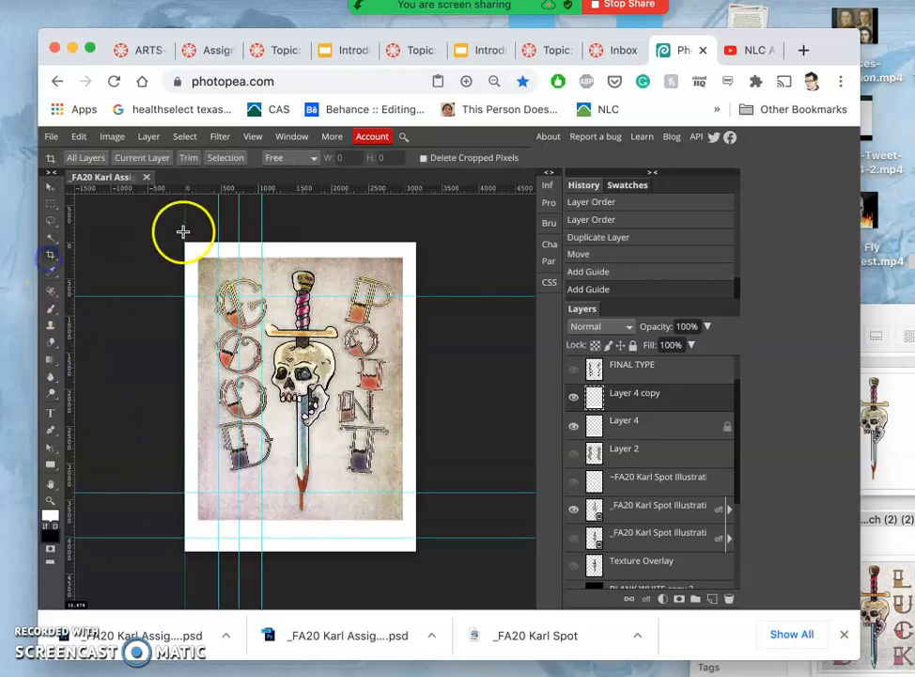
left_click_drag(183, 230, 406, 547)
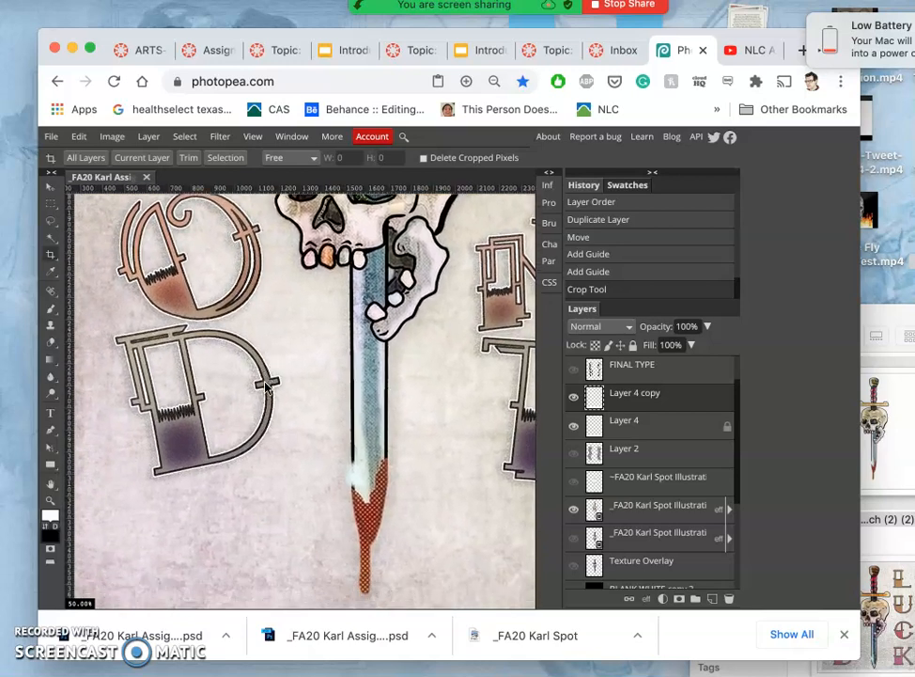
Step: Scroll the view right to line up the crop box edges with the guides
scroll("right", 3)
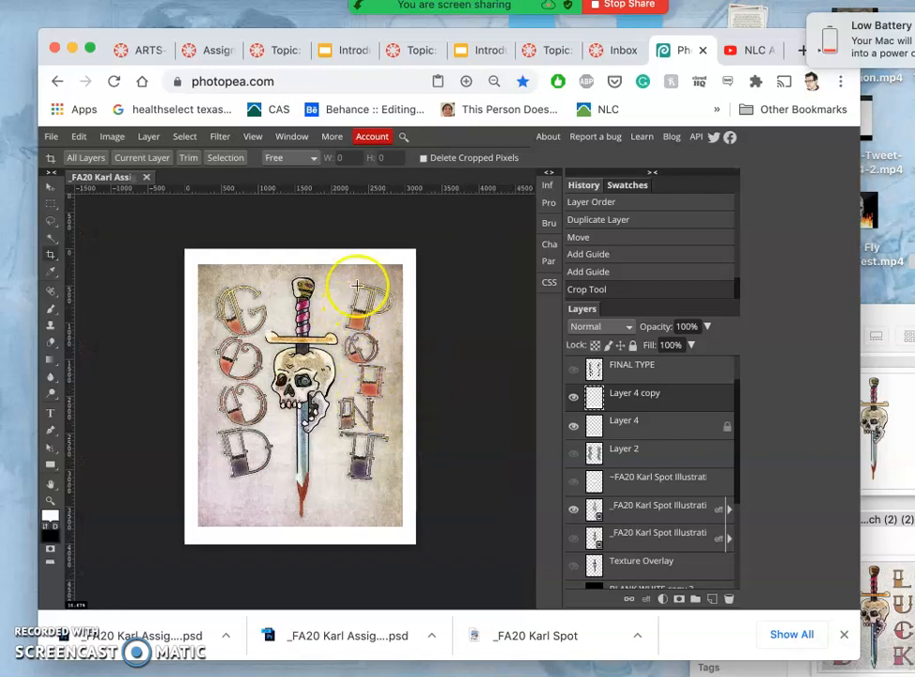
Step: Open the File menu to reach Save as PSD
left_click(50, 137)
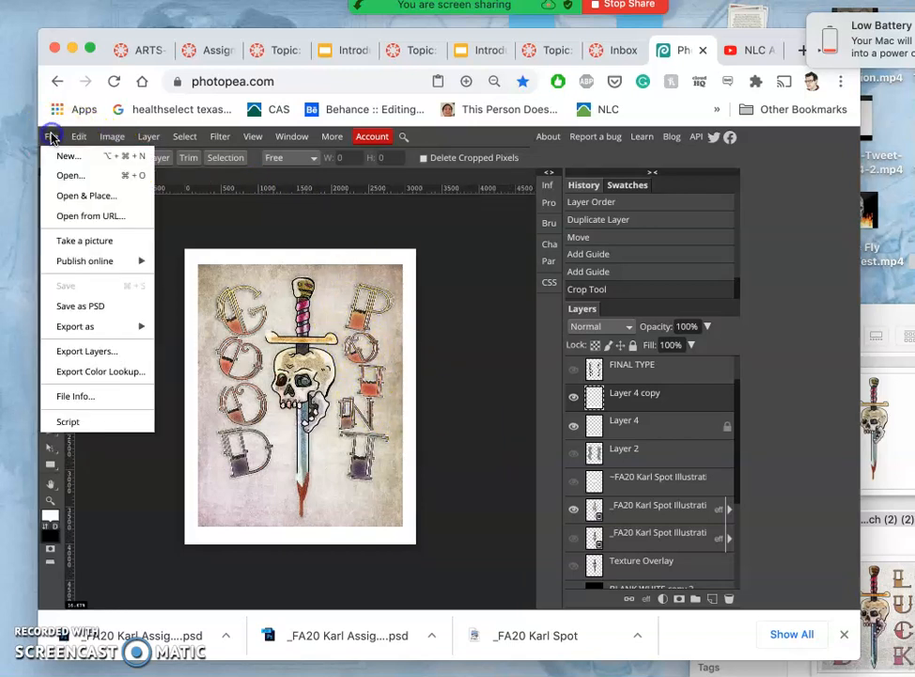
mouse_move(80, 305)
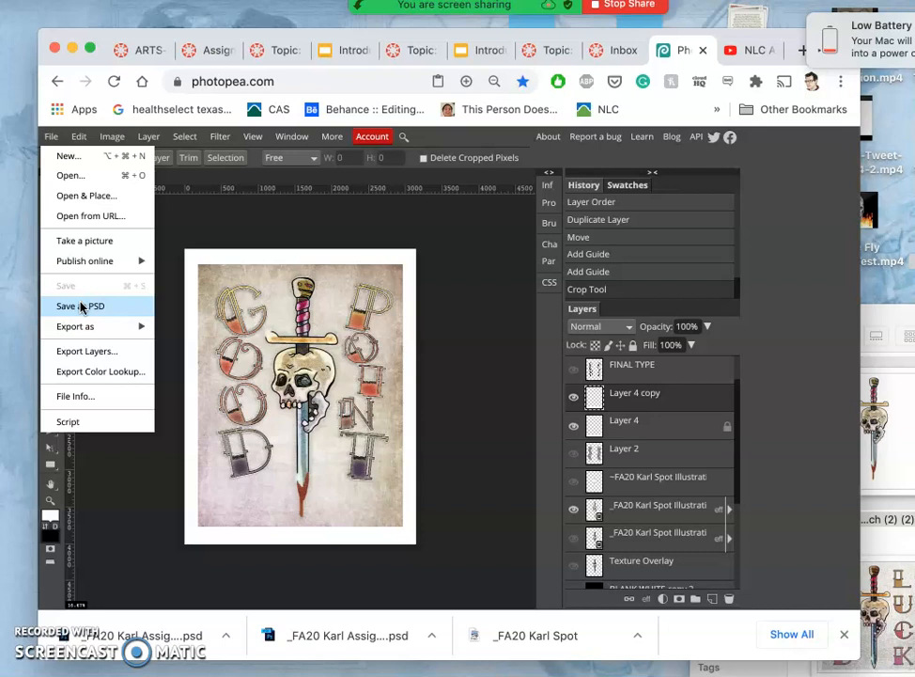
mouse_move(110, 253)
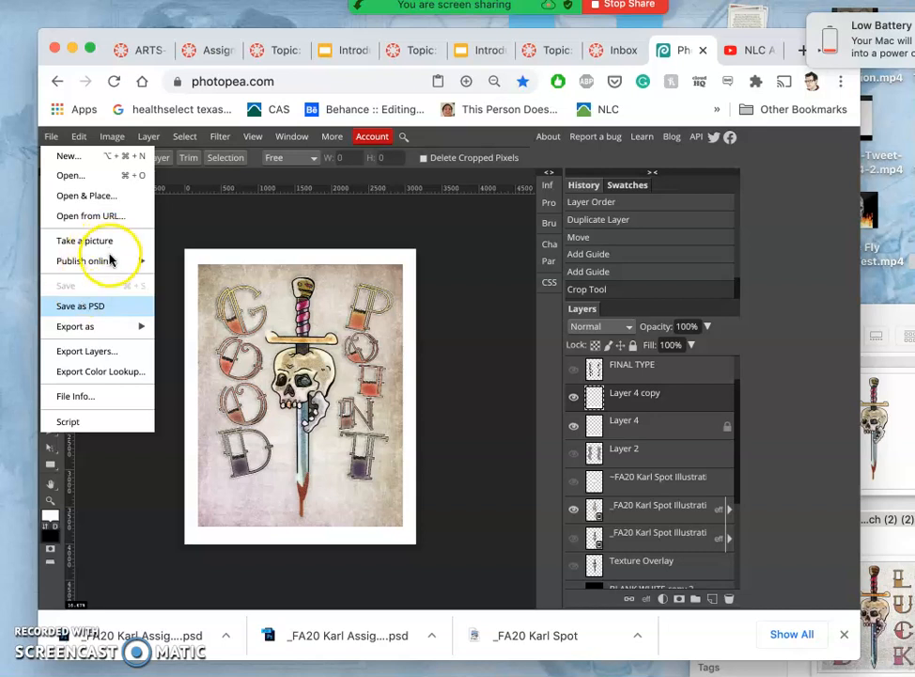
mouse_move(184, 291)
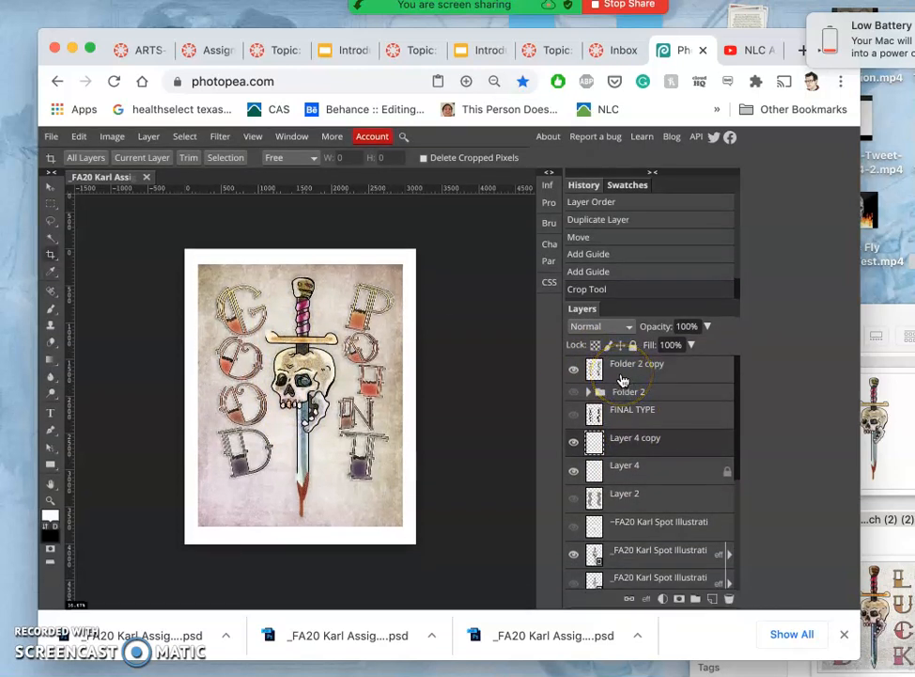
Step: Select the Move tool and reposition the selected GOOD lettering
left_click(51, 203)
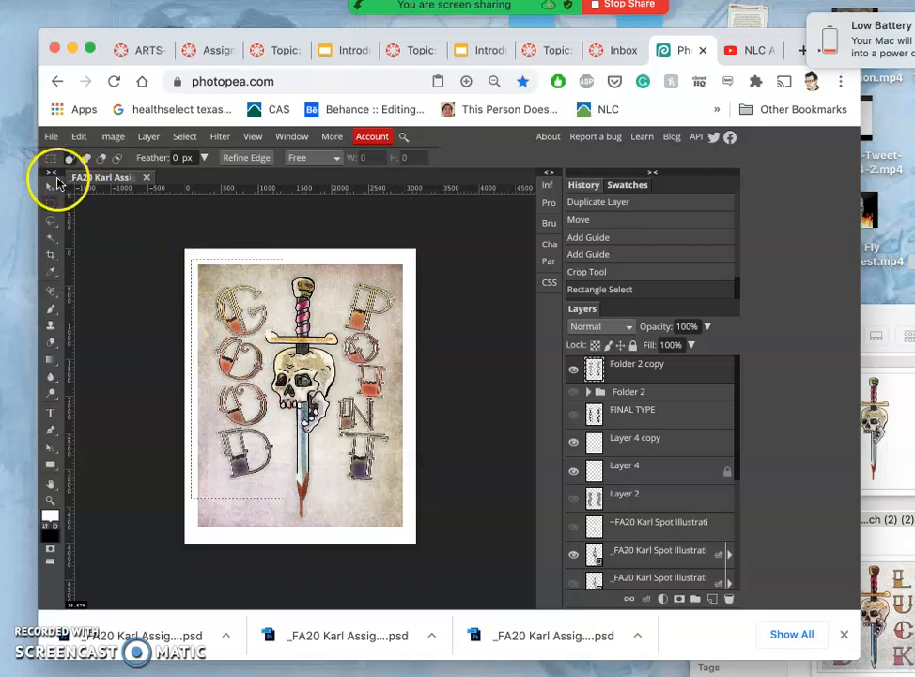
left_click(51, 197)
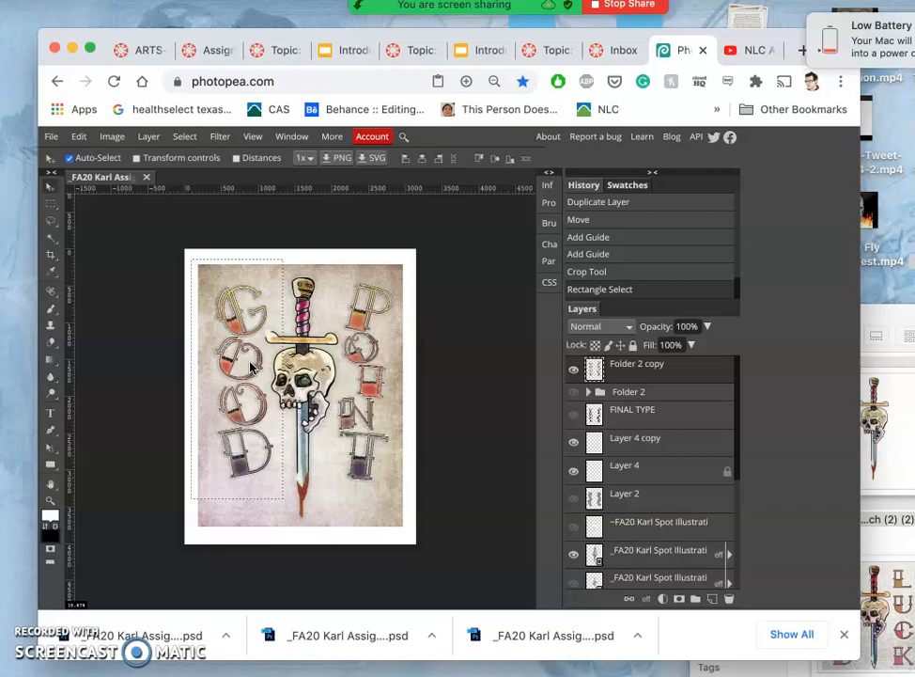
left_click(233, 353)
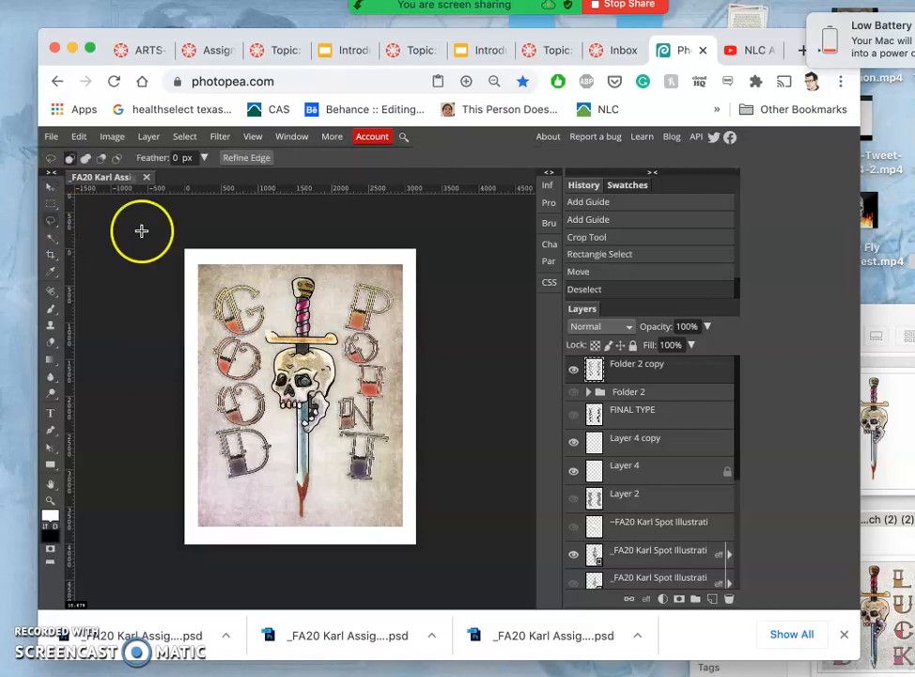
mouse_move(393, 313)
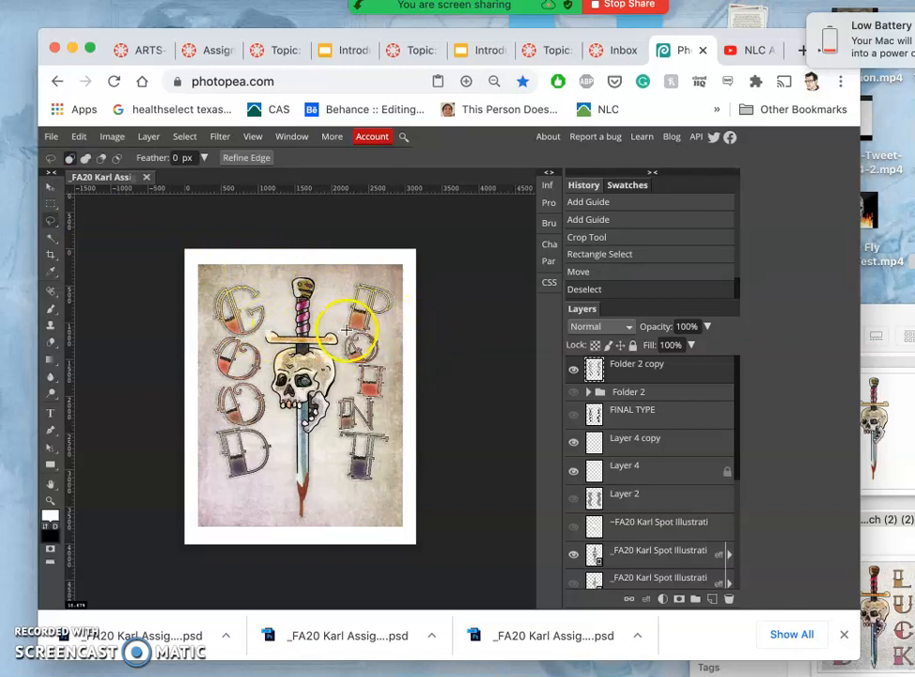
left_click(51, 190)
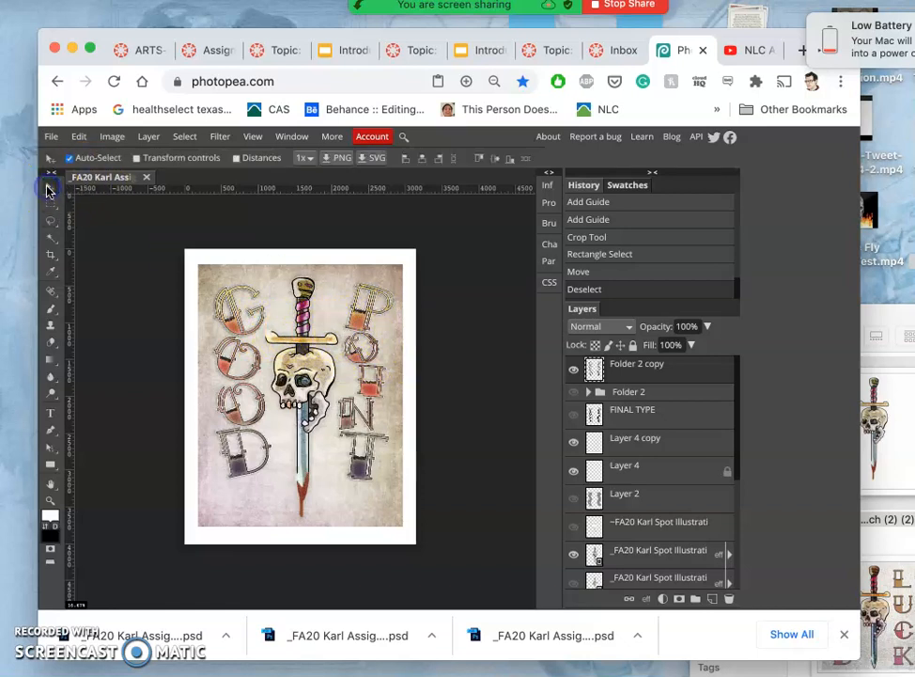
mouse_move(202, 136)
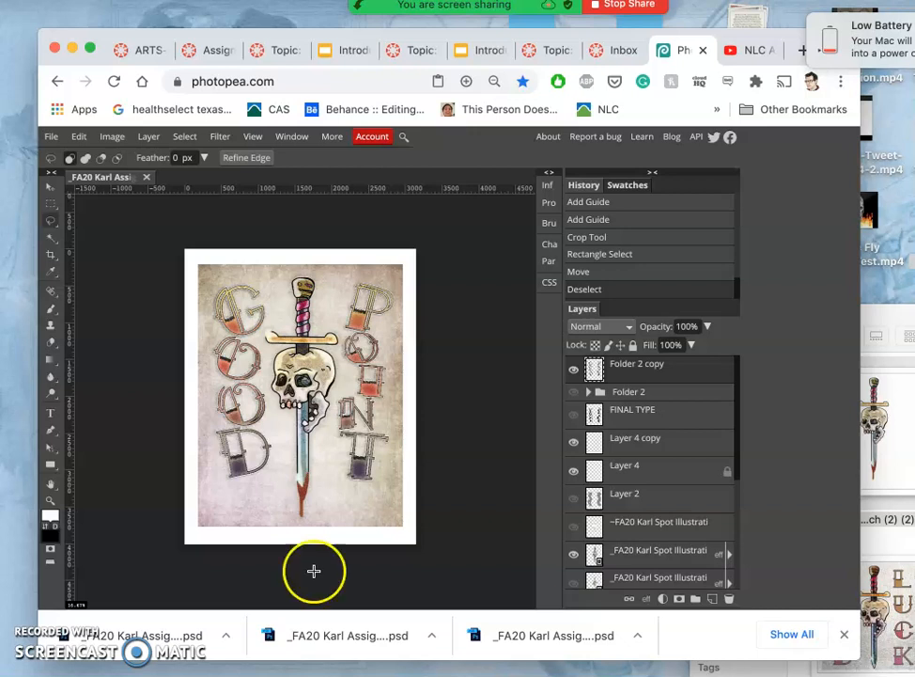
mouse_move(420, 360)
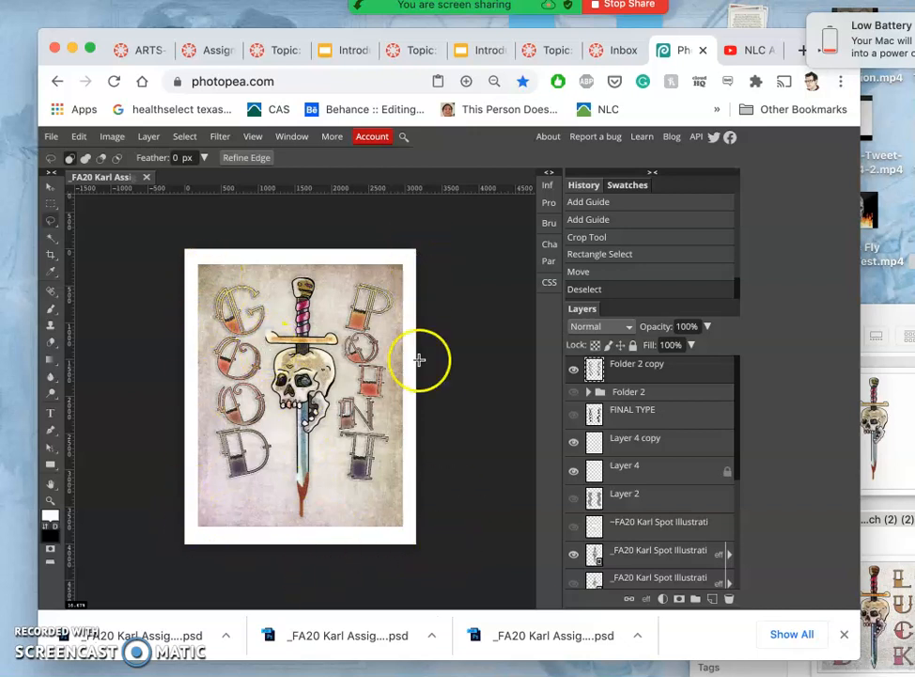
mouse_move(374, 506)
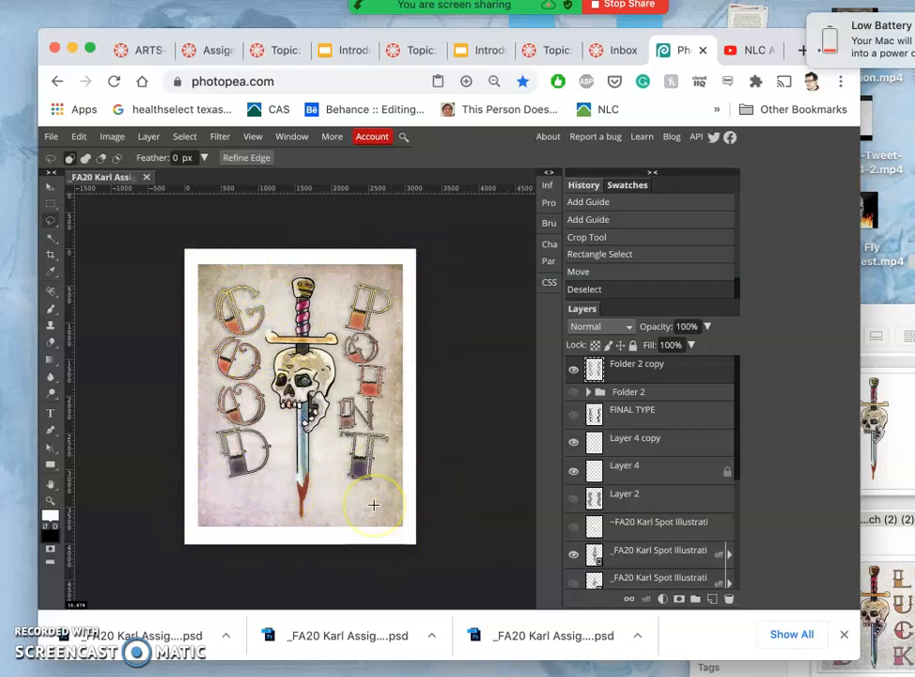
mouse_move(402, 438)
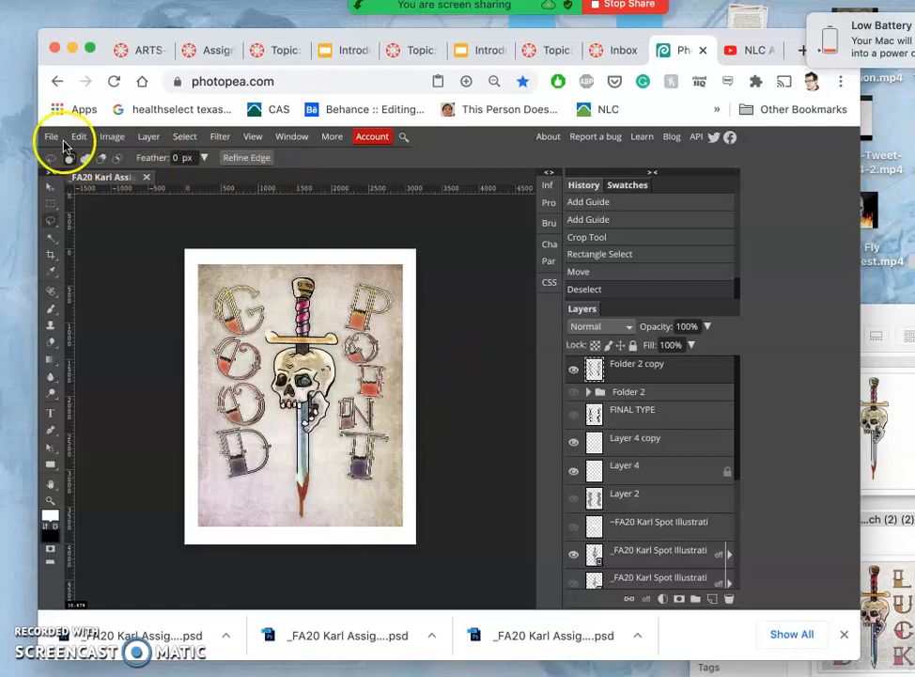
Step: Save the poster as PSD from the File menu, choosing Wait twice when the page hangs
left_click(51, 136)
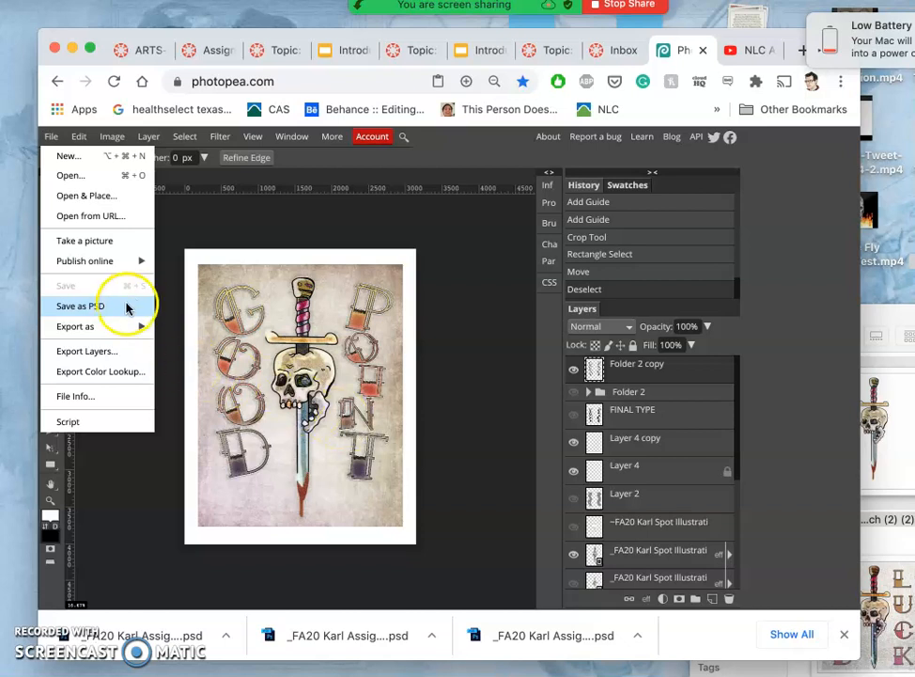
mouse_move(101, 307)
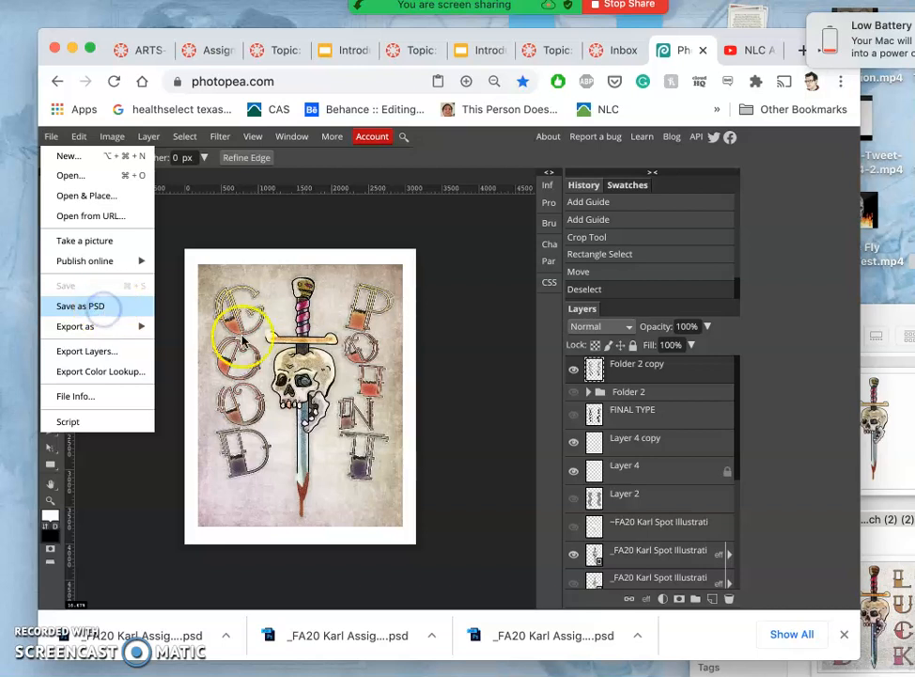
left_click(80, 306)
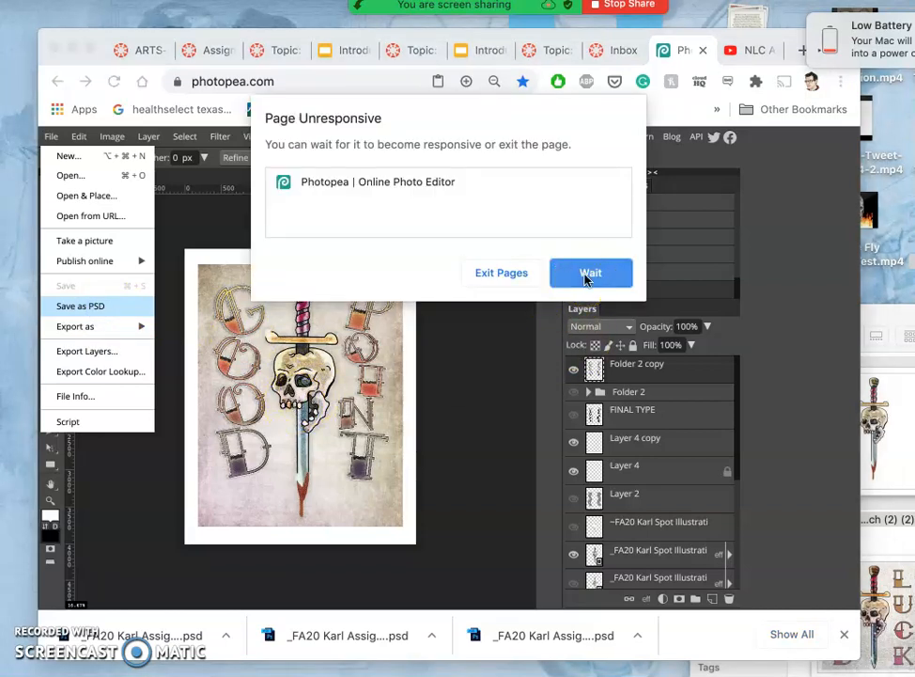
left_click(592, 272)
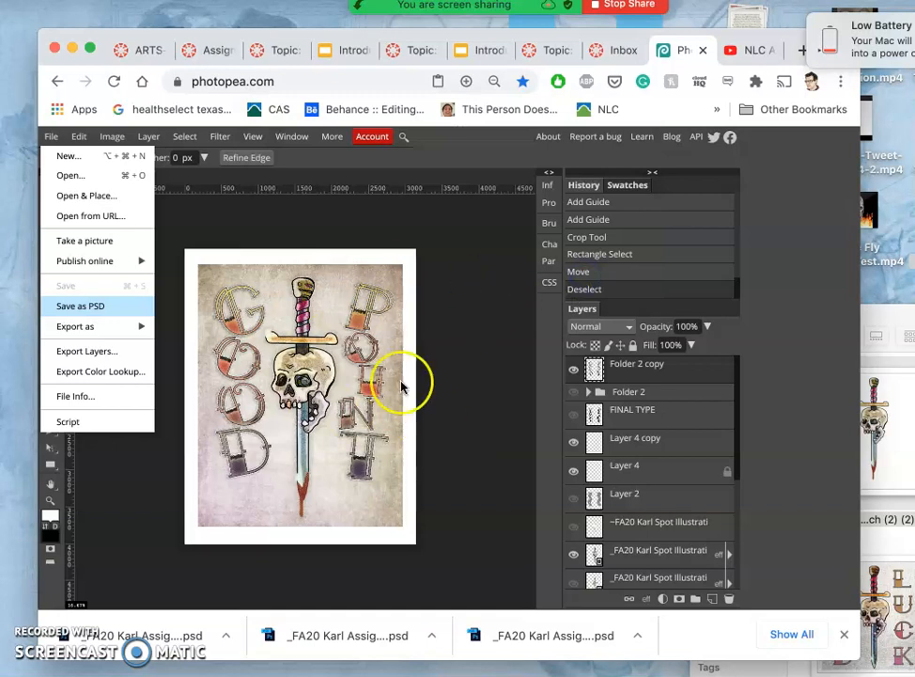
mouse_move(420, 443)
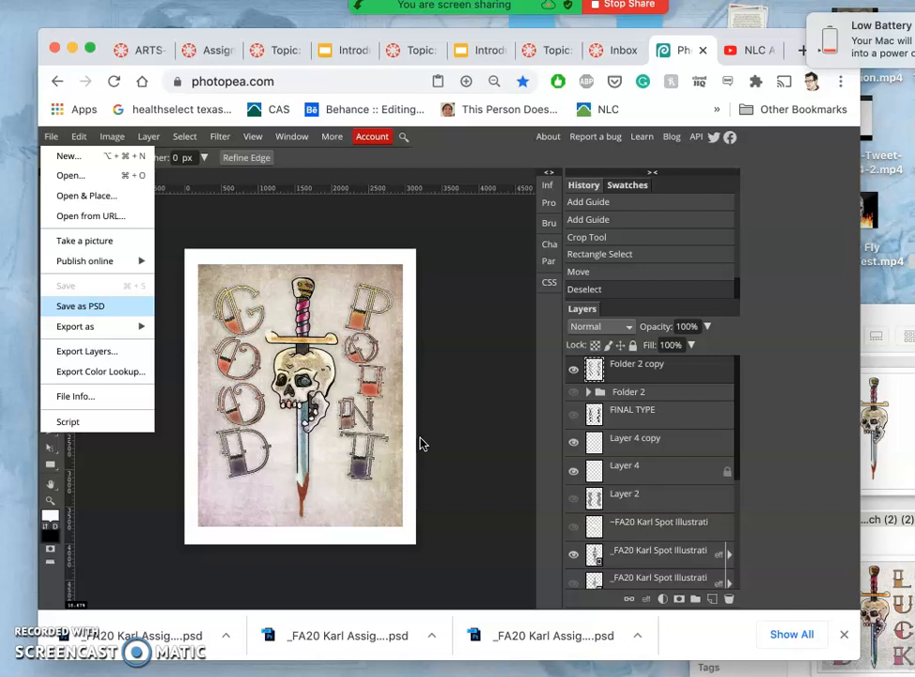
mouse_move(406, 293)
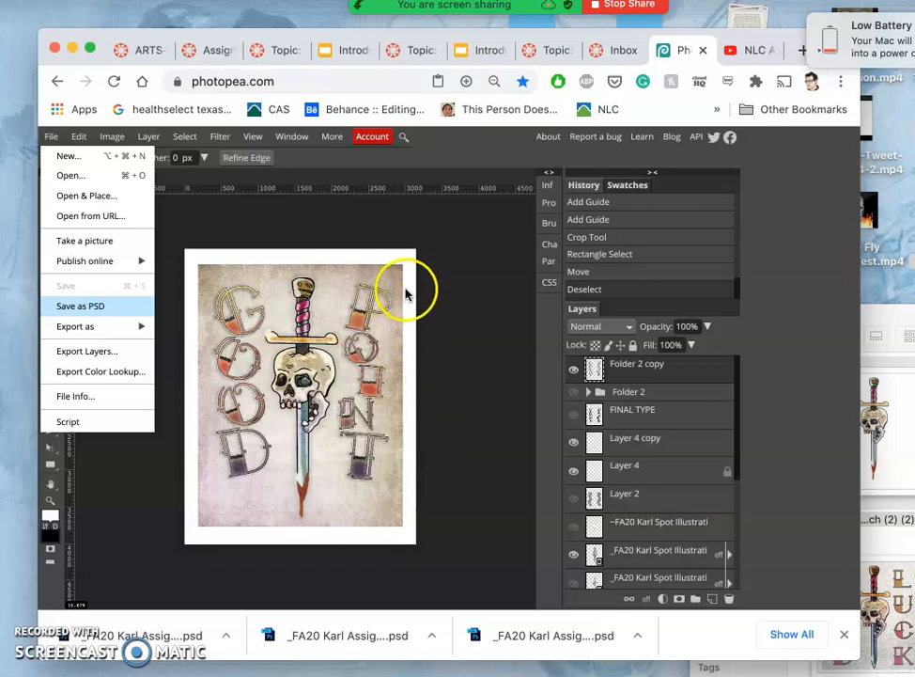
mouse_move(343, 395)
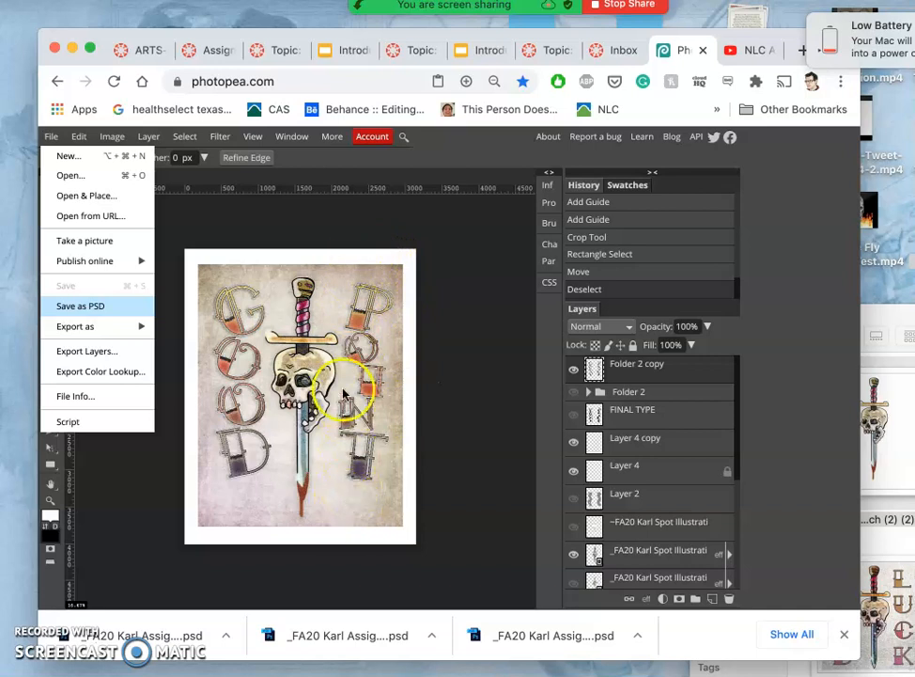
mouse_move(355, 484)
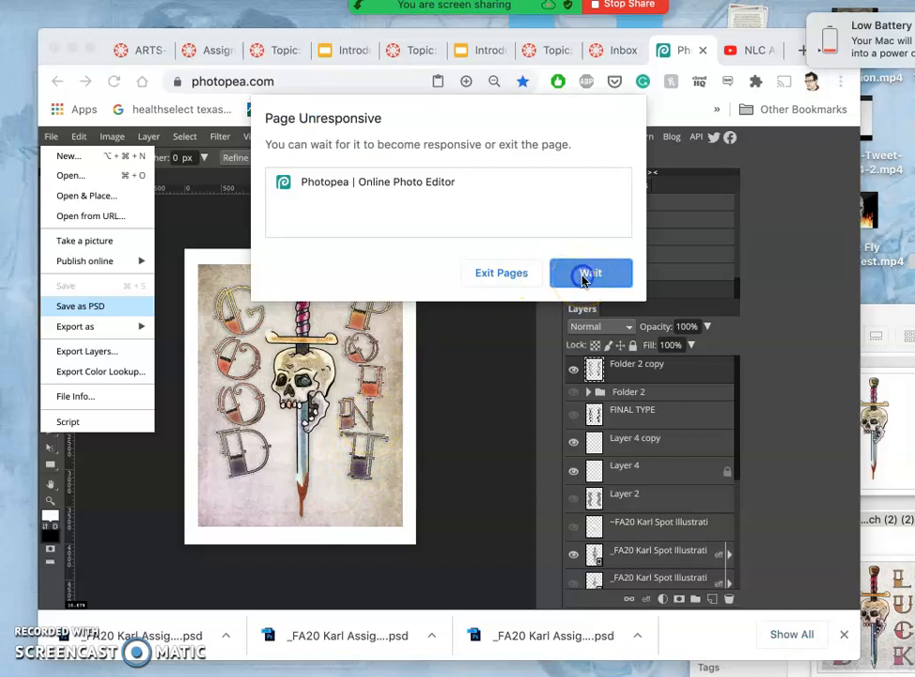
left_click(592, 272)
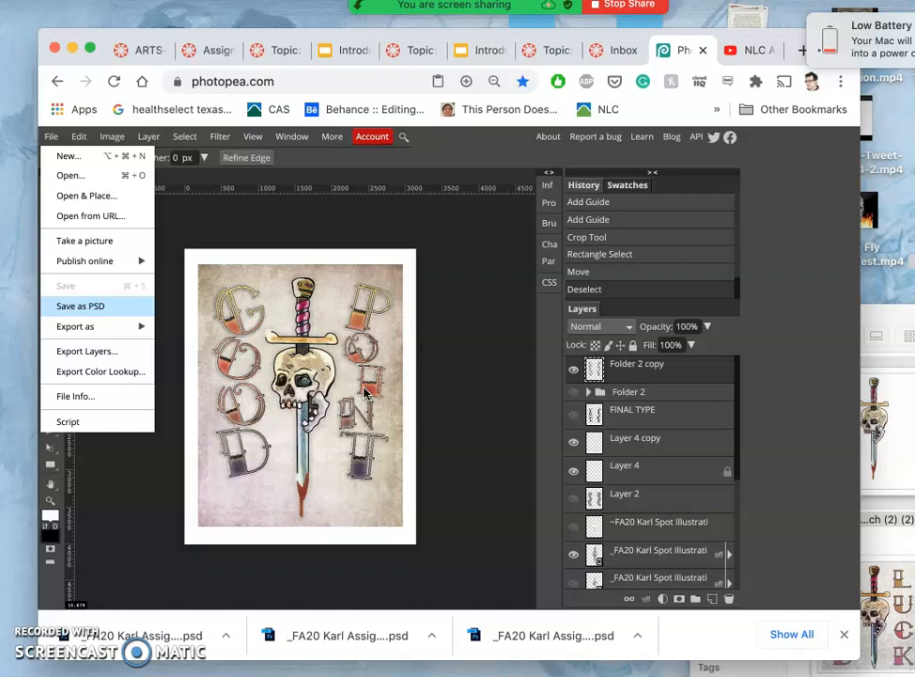
mouse_move(390, 343)
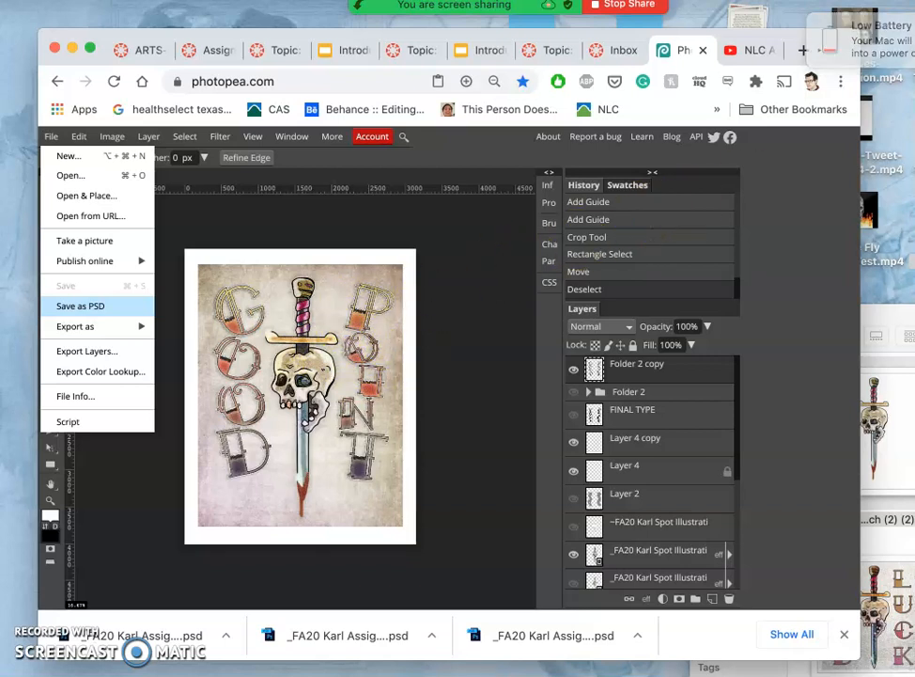
mouse_move(437, 384)
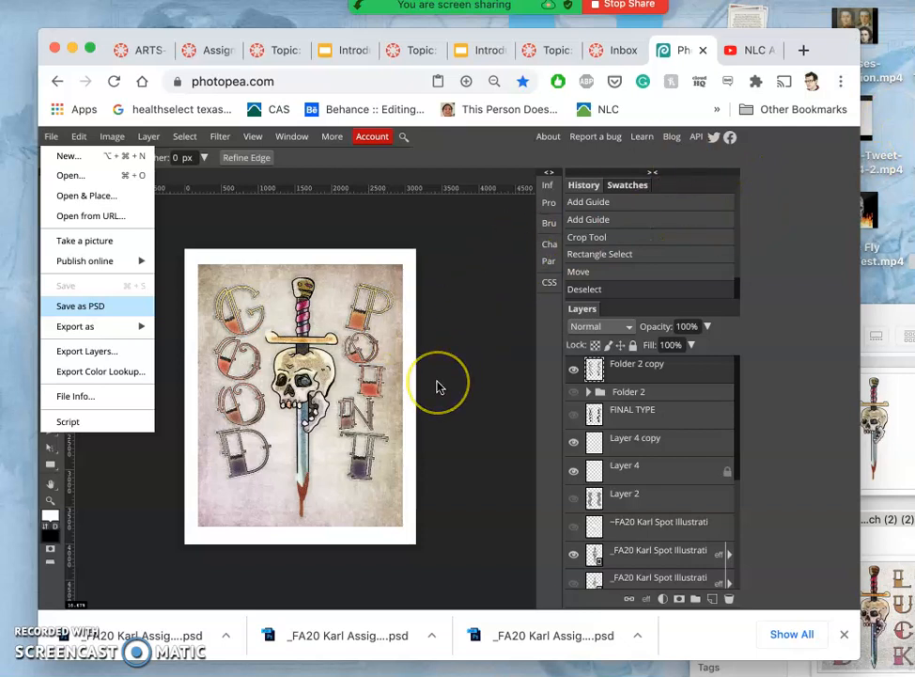
mouse_move(442, 388)
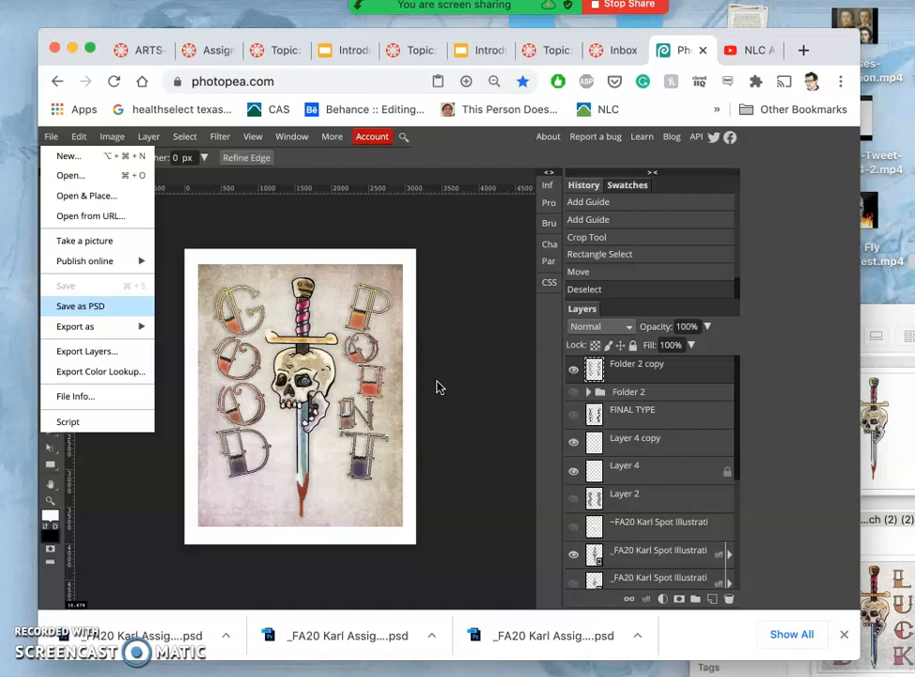
mouse_move(219, 472)
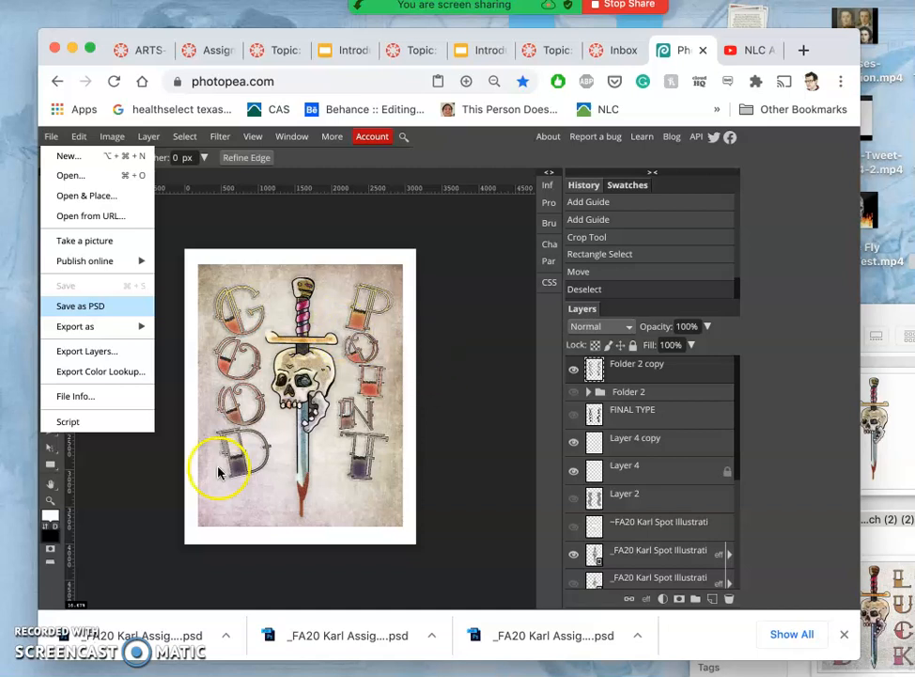